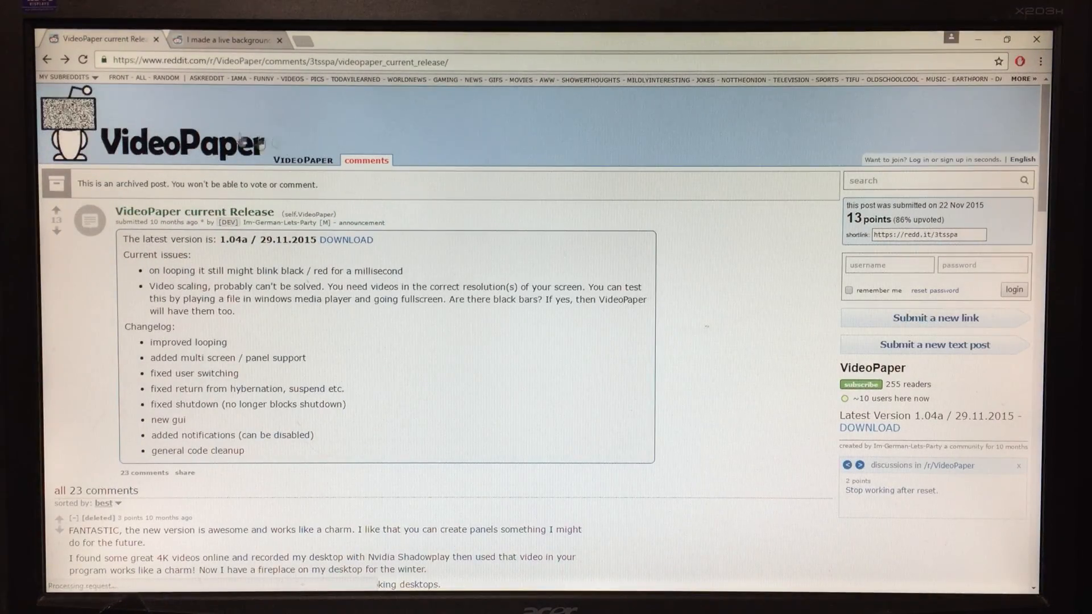
{"action": "mouse_move", "coordinate": [351, 261]}
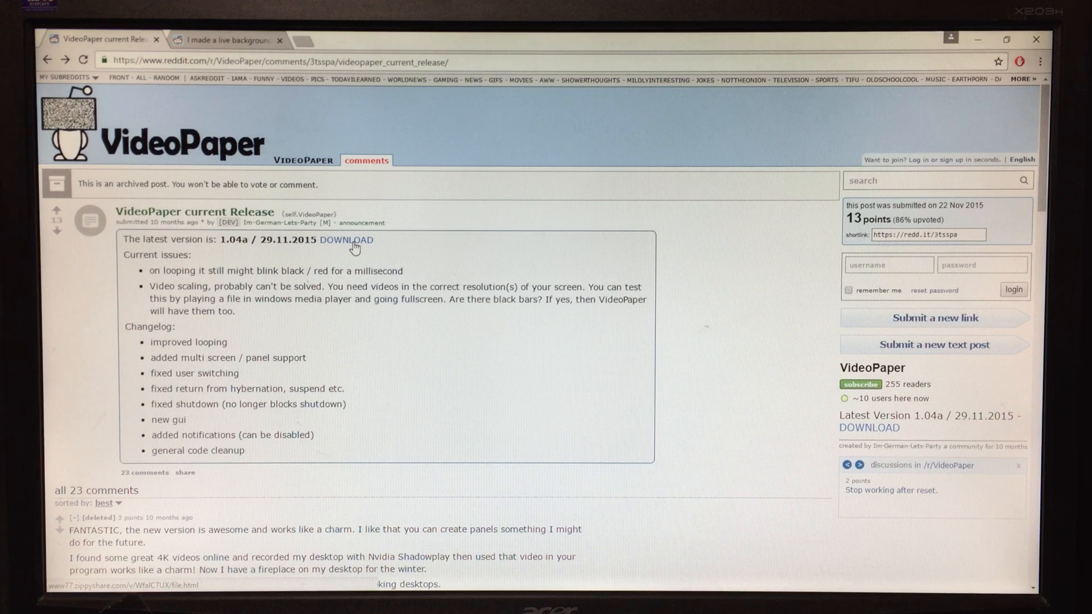
- Follow the release post's DOWNLOAD link and start VideoPaper_104a.zip downloading from Zippyshare
{"action": "left_click", "coordinate": [346, 240]}
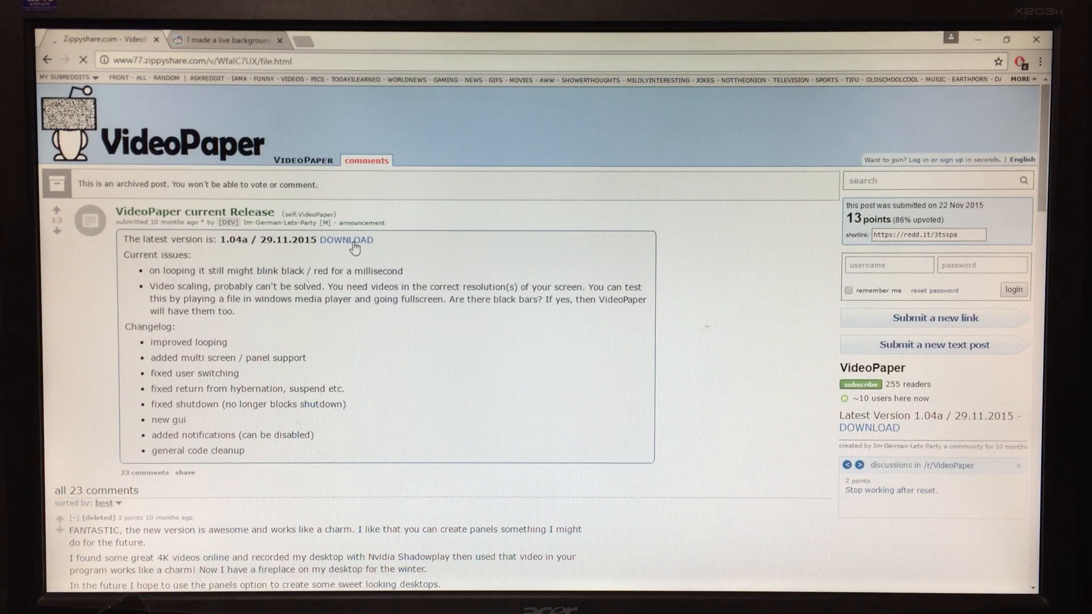
{"action": "left_click", "coordinate": [346, 240]}
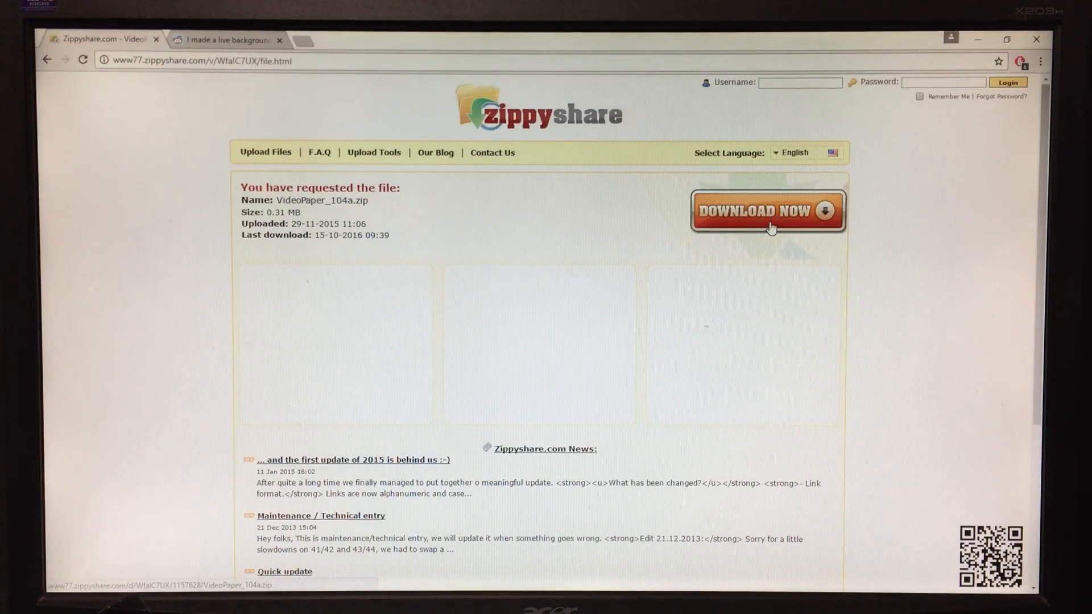
{"action": "left_click", "coordinate": [767, 210]}
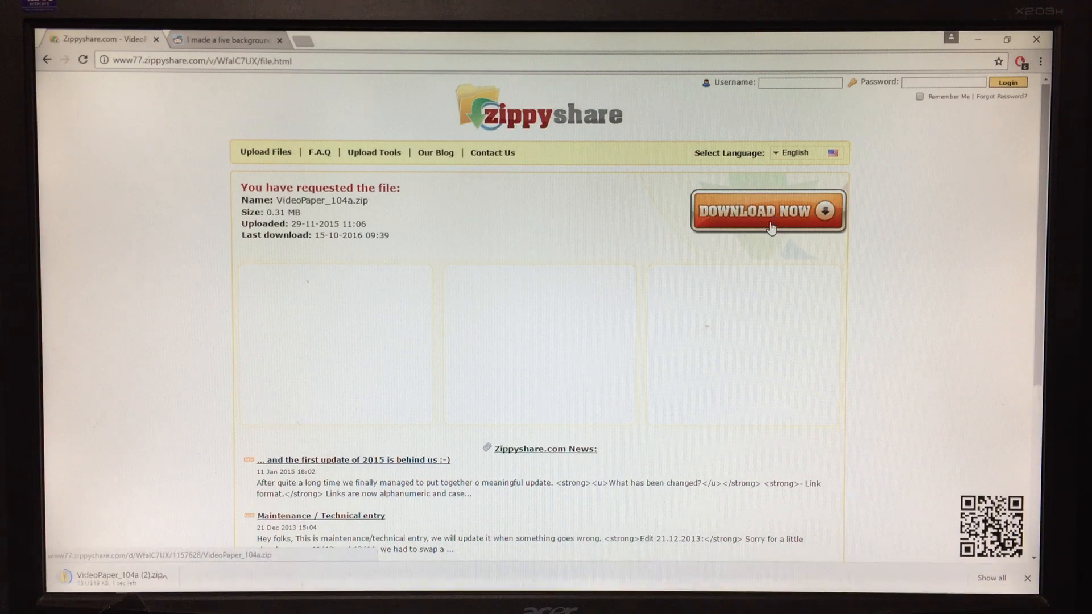
{"action": "mouse_move", "coordinate": [105, 39]}
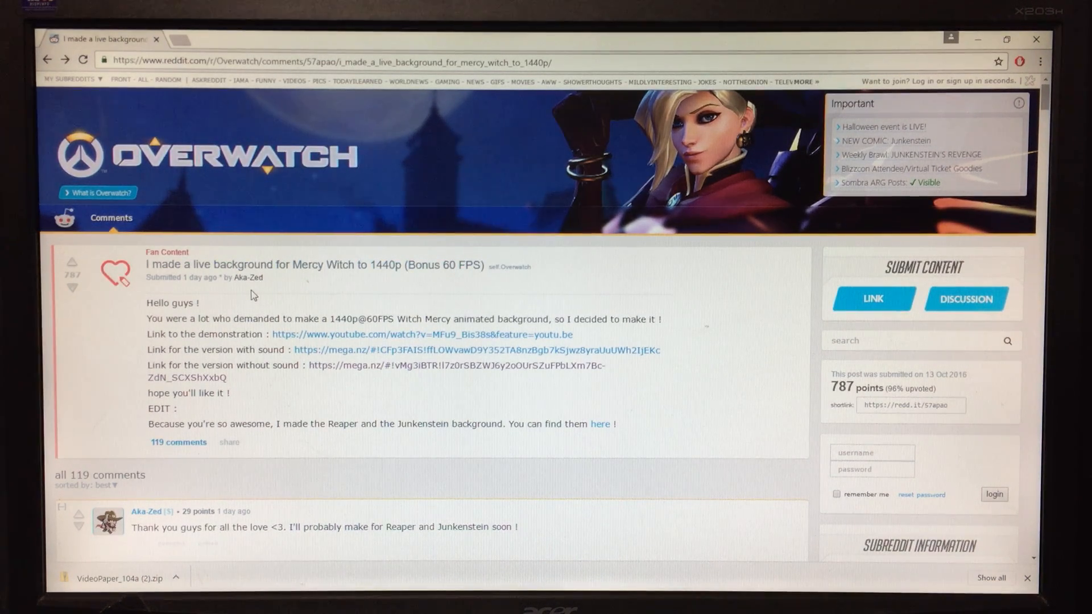
{"action": "mouse_move", "coordinate": [237, 337]}
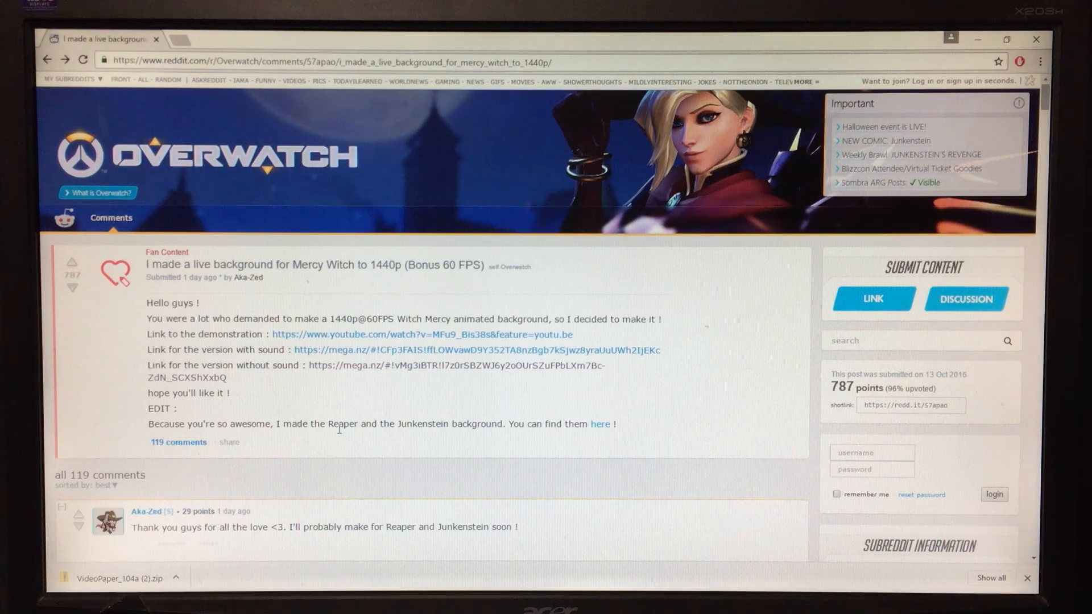
{"action": "mouse_move", "coordinate": [416, 435]}
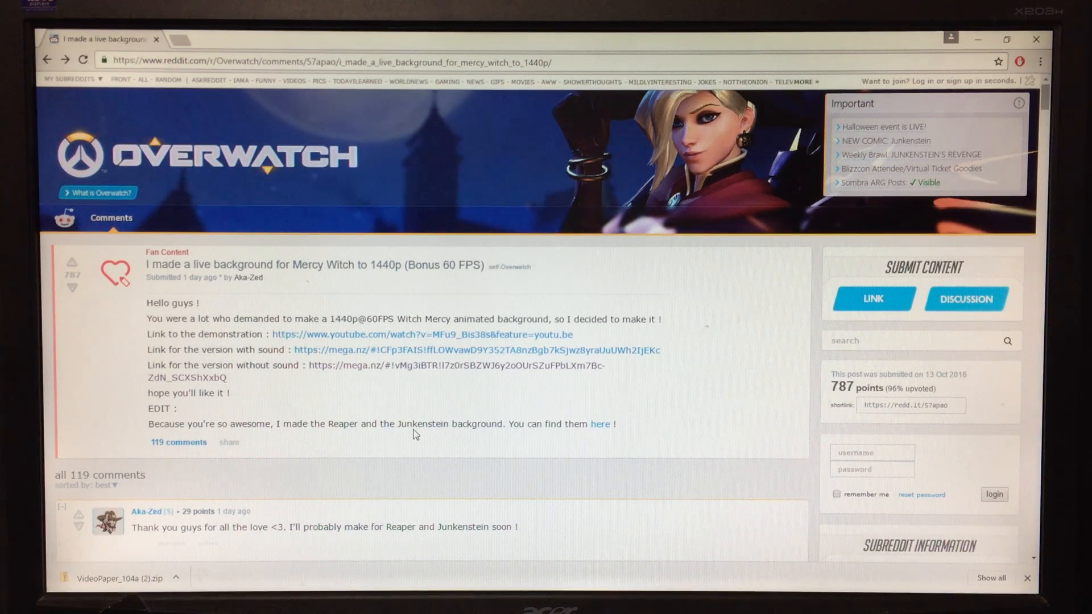
{"action": "mouse_move", "coordinate": [381, 362]}
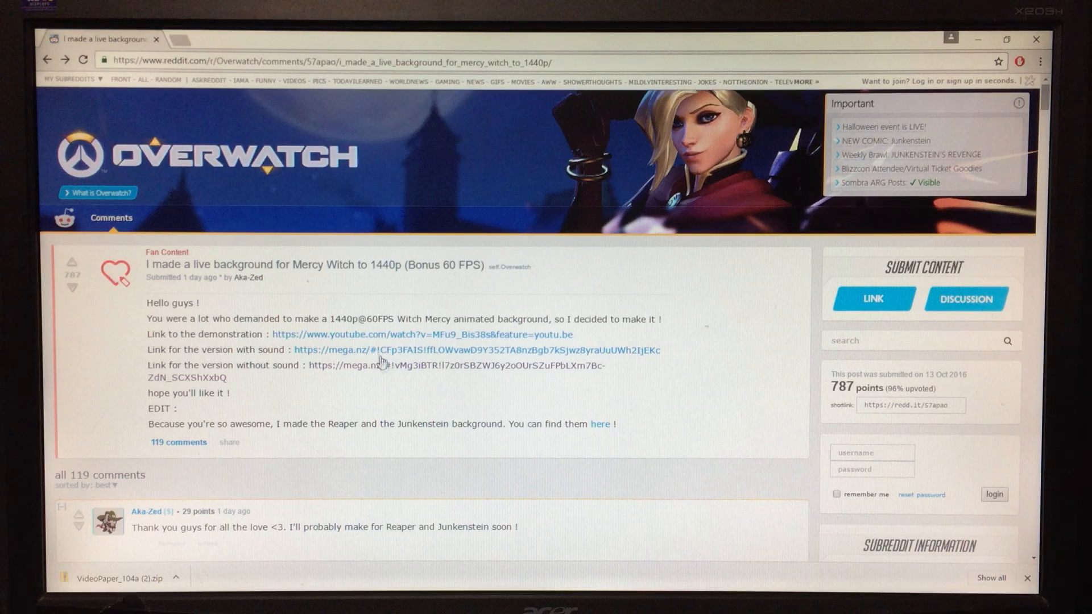
{"action": "mouse_move", "coordinate": [373, 368]}
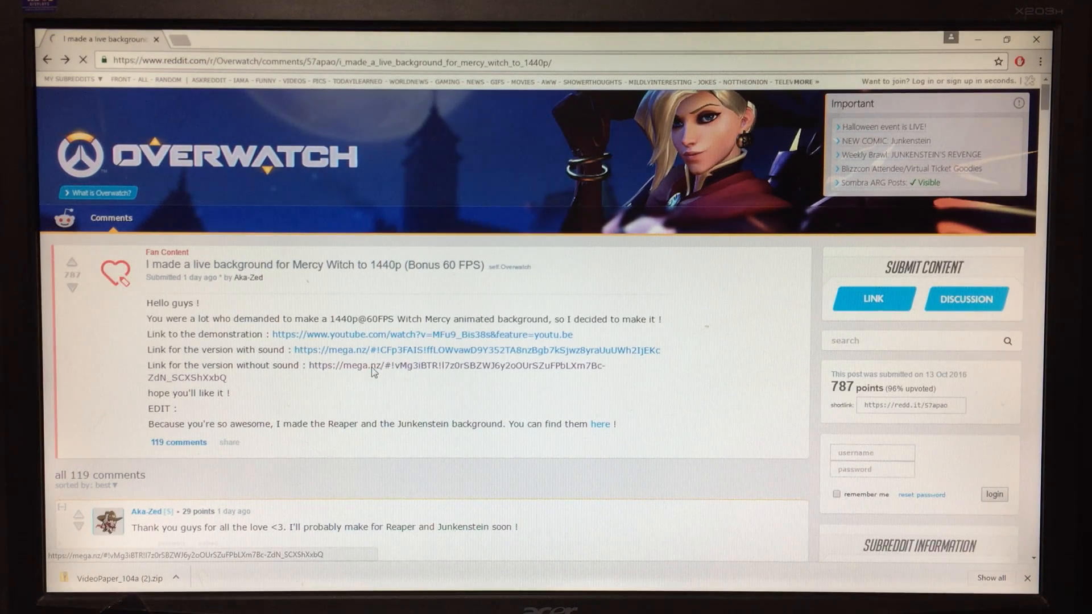
- Follow the no-sound MEGA link and download MercyWithoutSound.mp4 through the browser
{"action": "left_click", "coordinate": [458, 365]}
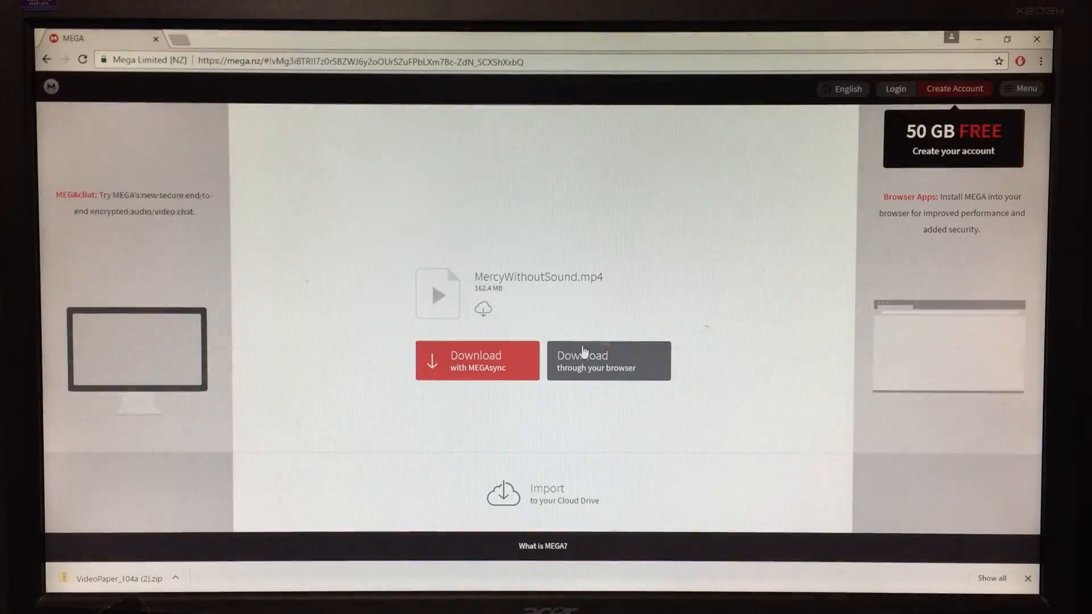
{"action": "left_click", "coordinate": [608, 360]}
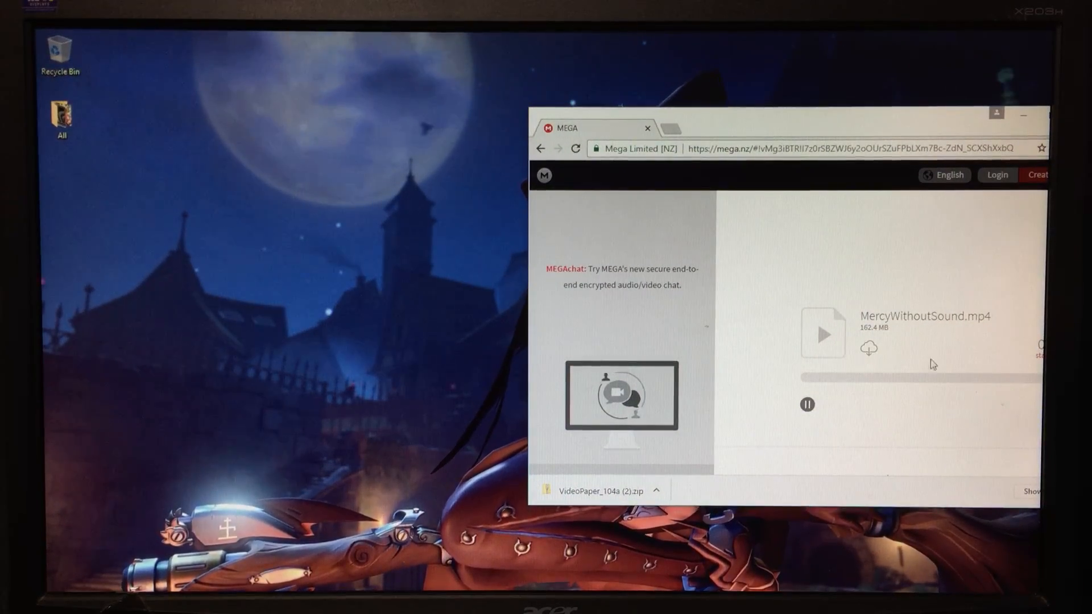
- Create a new desktop folder for the live wallpaper and quit the tray background app
{"action": "right_click", "coordinate": [265, 328]}
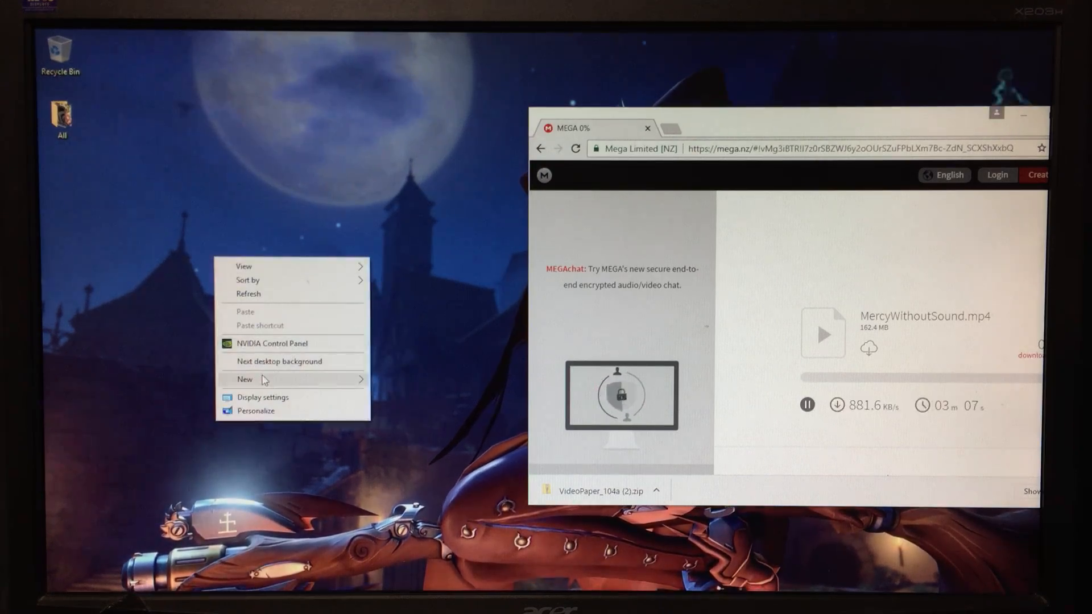
{"action": "left_click", "coordinate": [245, 378]}
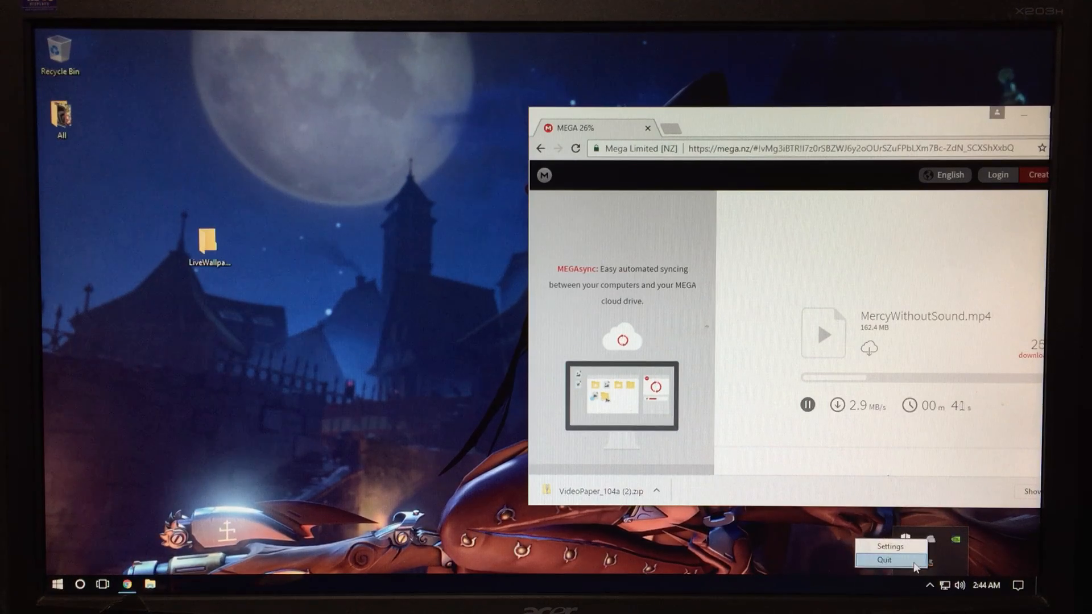
{"action": "left_click", "coordinate": [882, 560]}
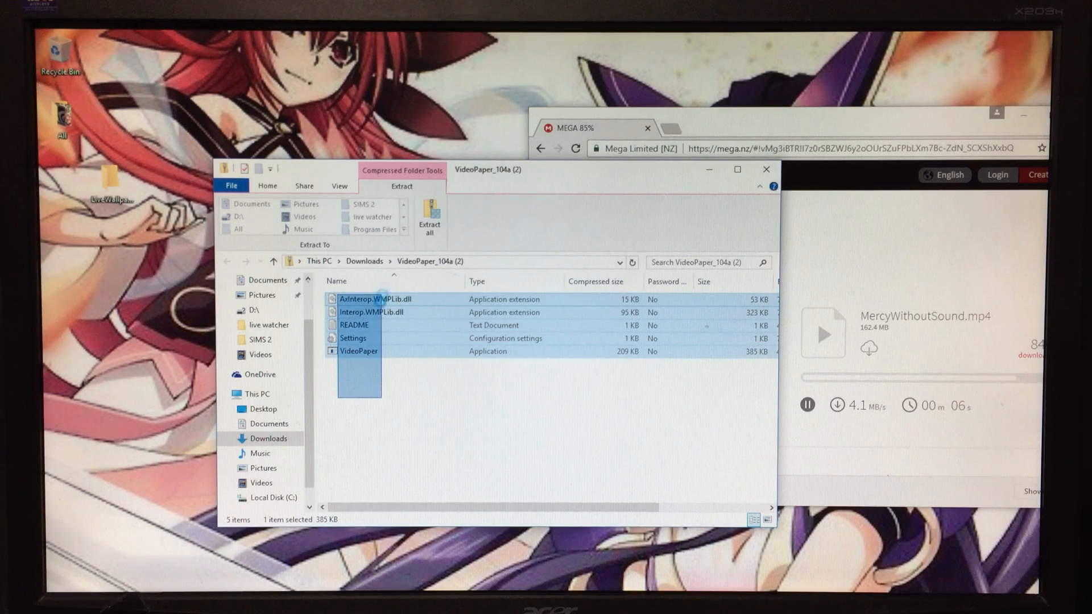
- Select everything in VideoPaper_104a.zip and drop it into the LiveWallpaper desktop folder
{"action": "key", "text": "ctrl+a"}
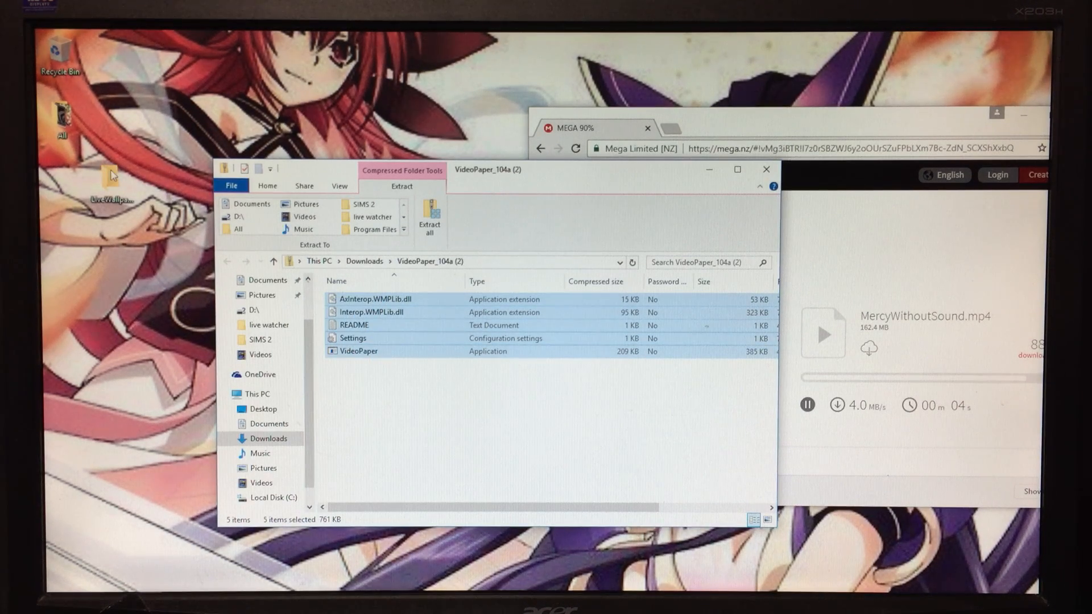
{"action": "mouse_move", "coordinate": [112, 184]}
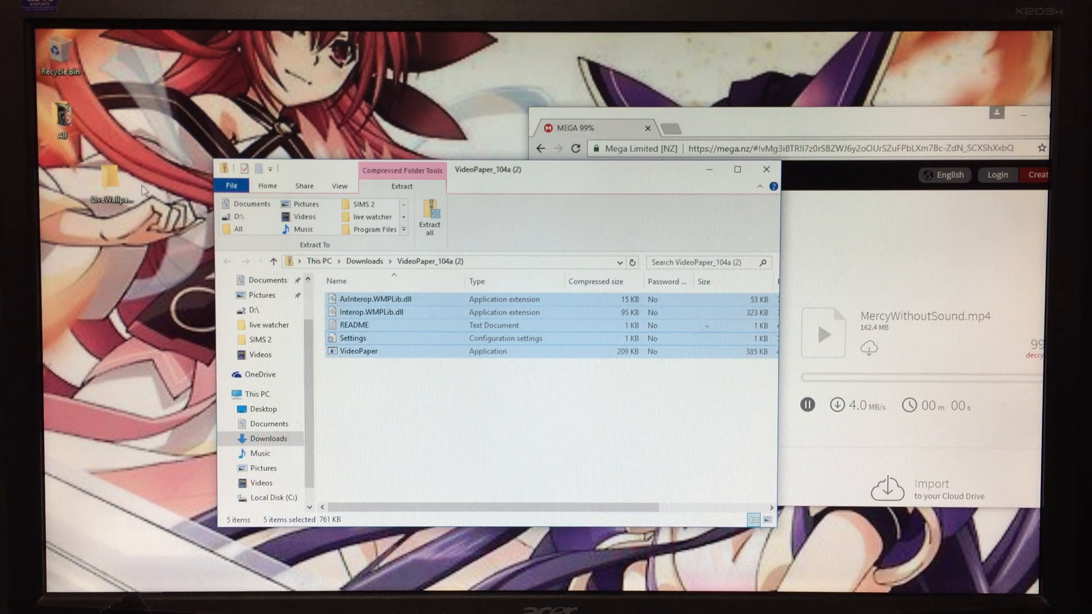
{"action": "mouse_move", "coordinate": [115, 195]}
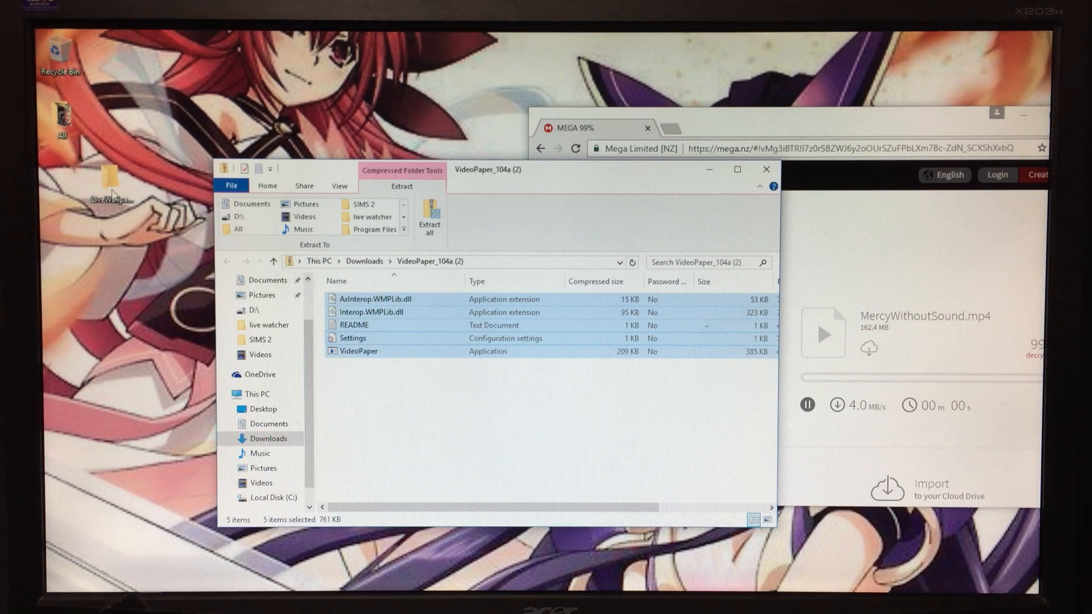
{"action": "mouse_move", "coordinate": [100, 210]}
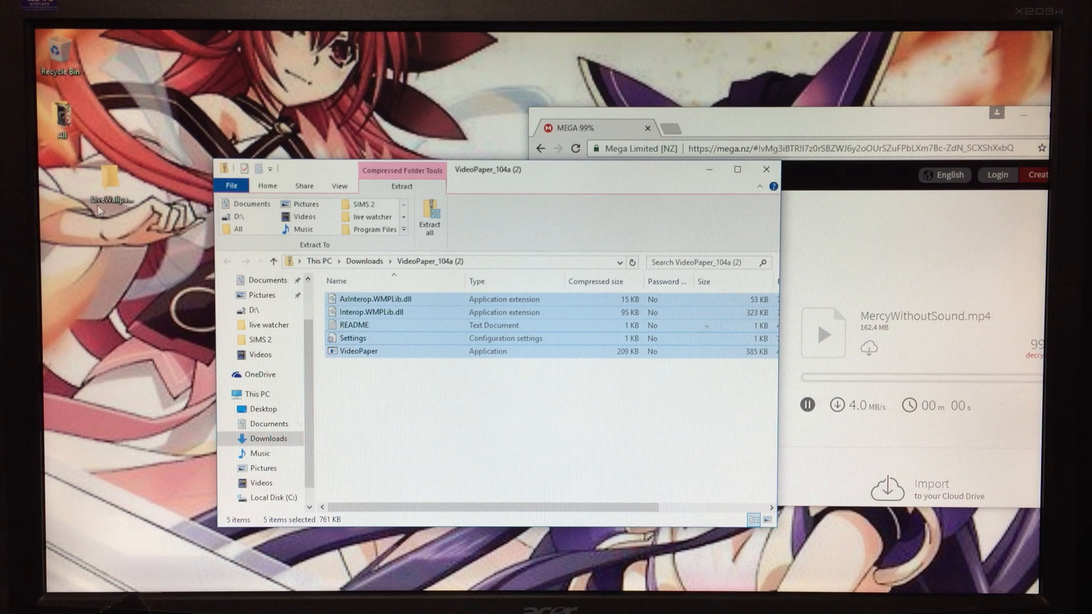
{"action": "mouse_move", "coordinate": [100, 188]}
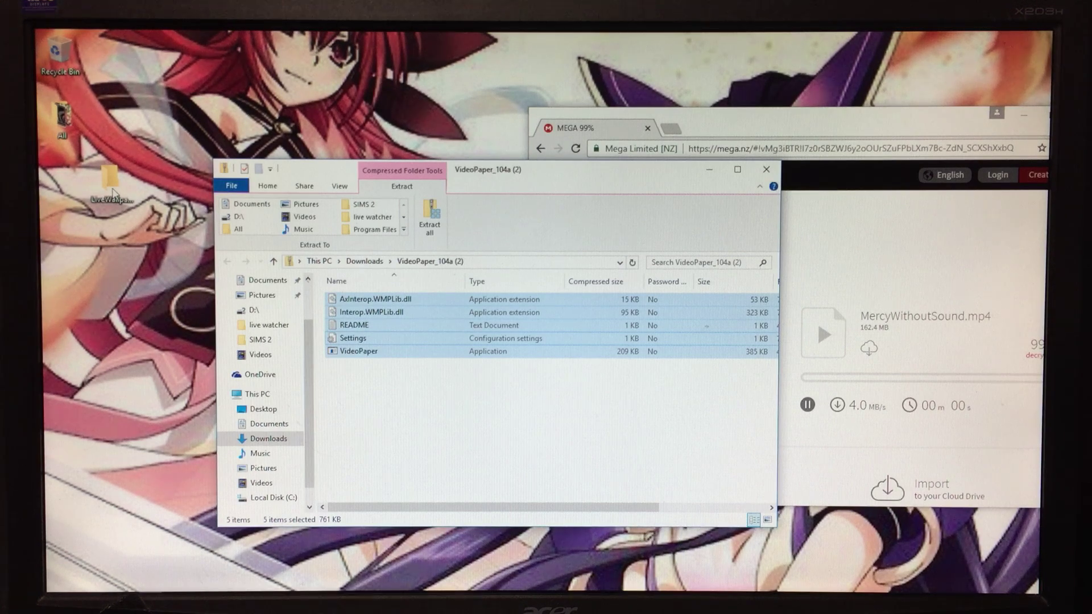
{"action": "left_click", "coordinate": [418, 397]}
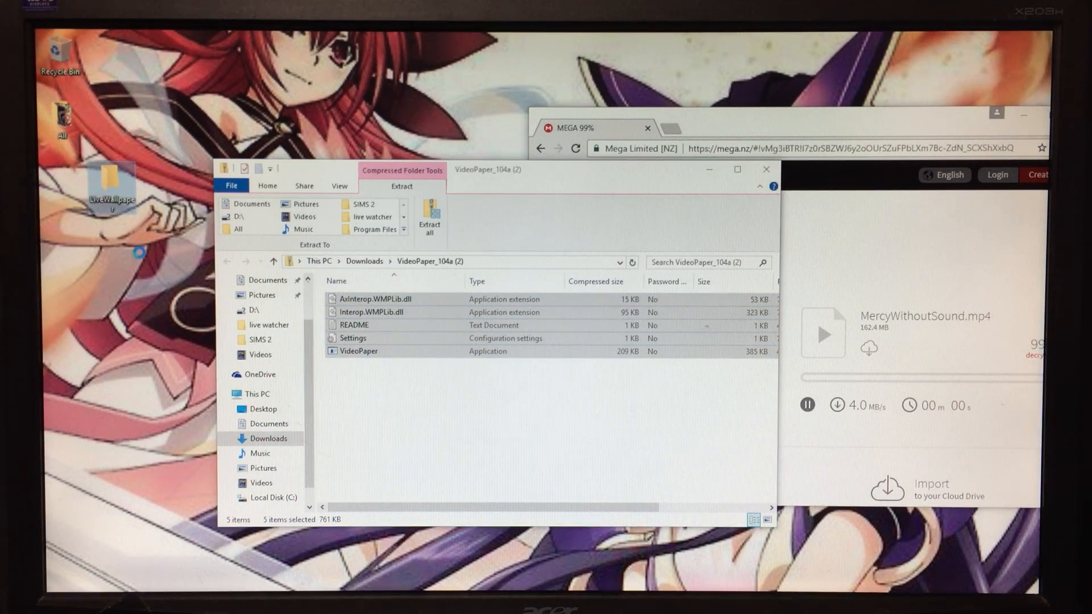
{"action": "left_click", "coordinate": [430, 218]}
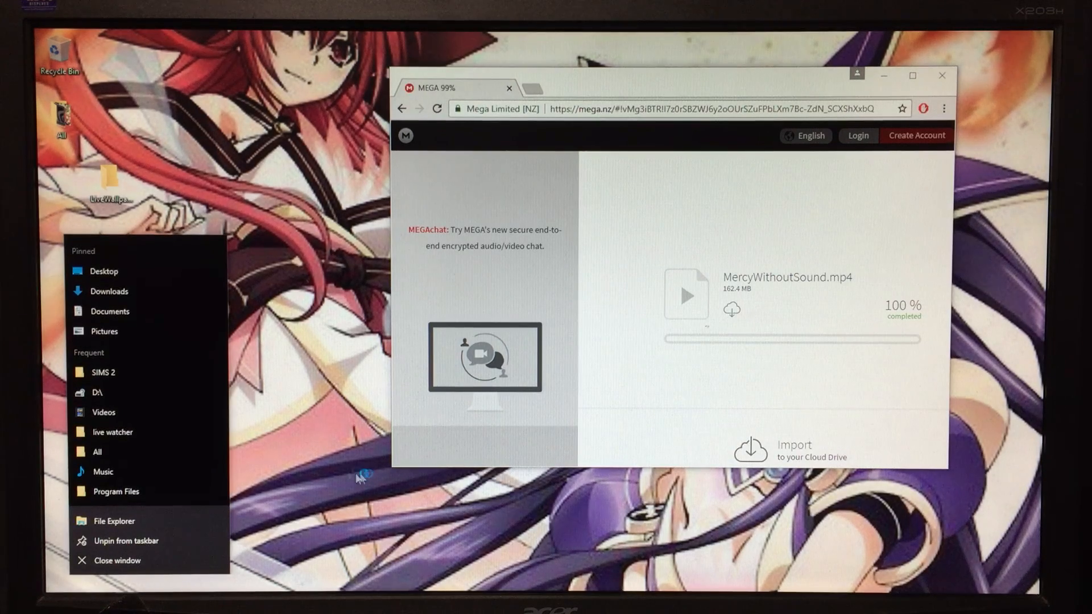
- Sort Task Manager's processes by CPU usage and return to a clear desktop
{"action": "left_click", "coordinate": [283, 435]}
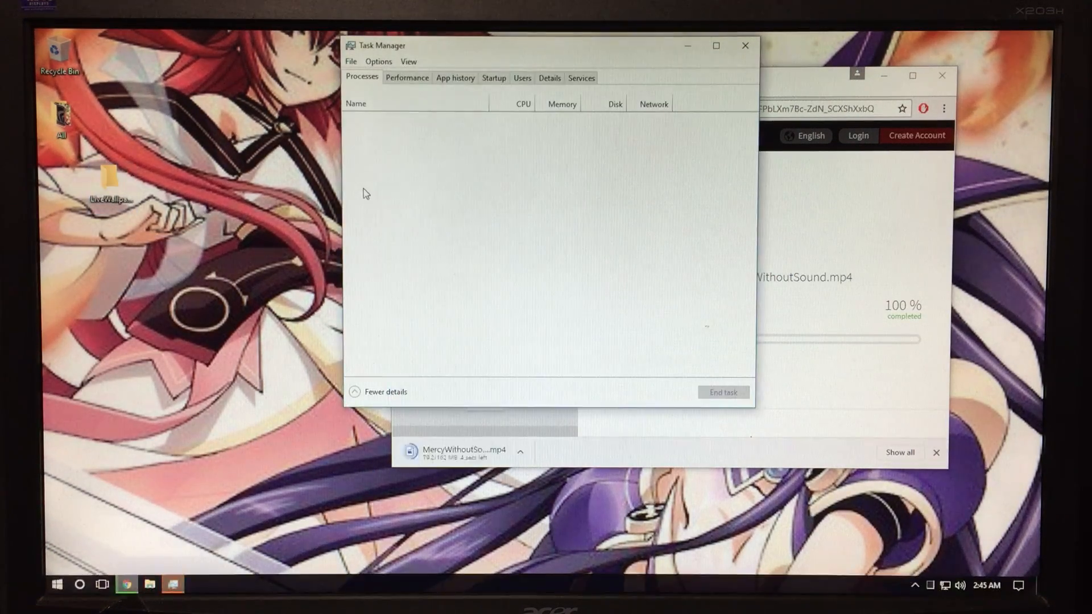
{"action": "mouse_move", "coordinate": [492, 196]}
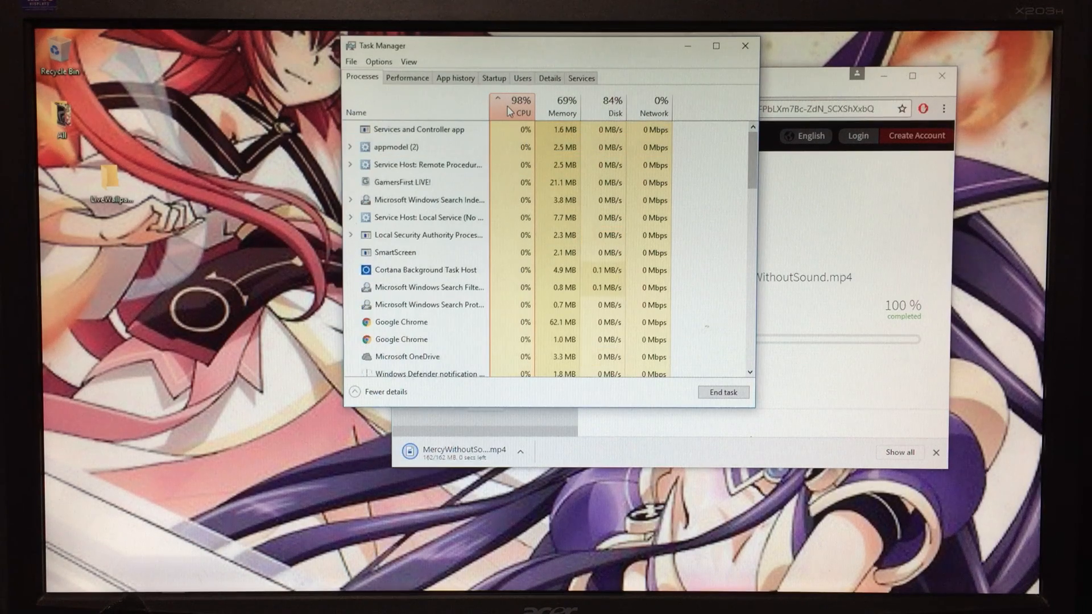
{"action": "left_click", "coordinate": [521, 104]}
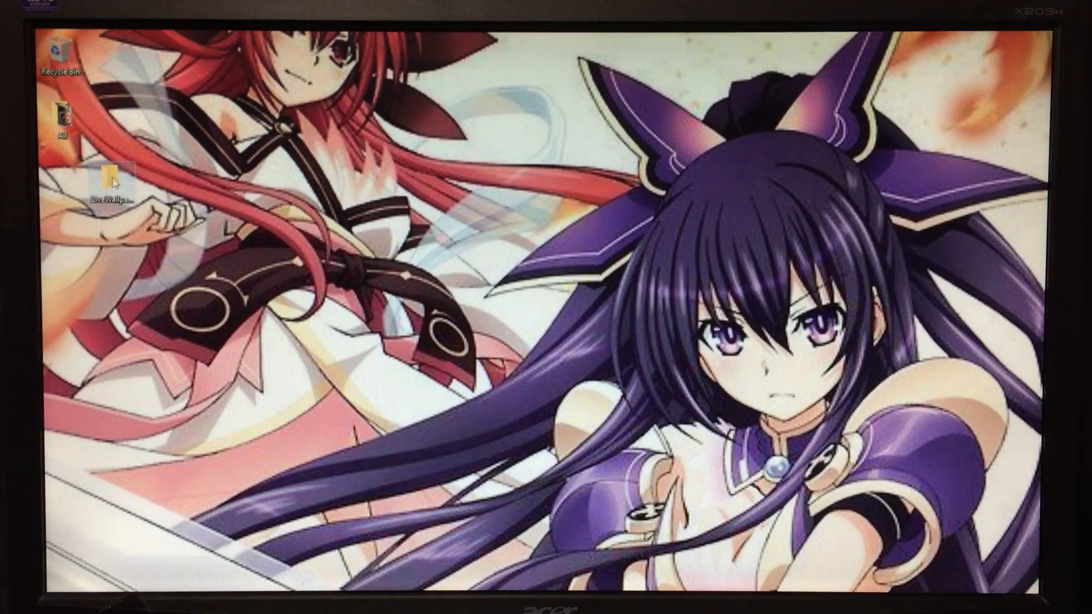
- Navigate to Documents and select the LiveWallpaper folder inside it
{"action": "double_click", "coordinate": [112, 177]}
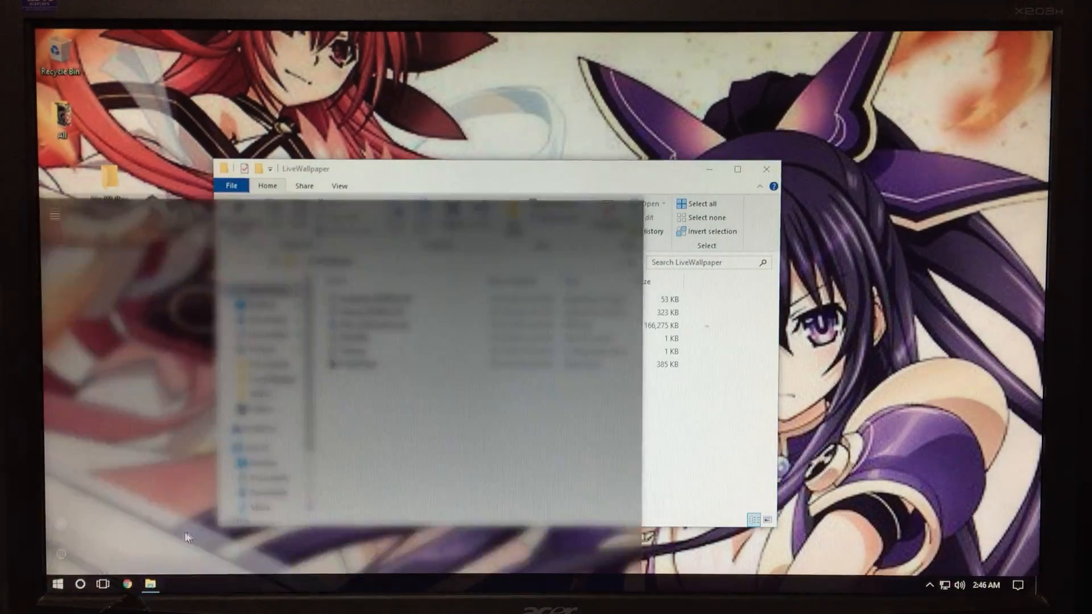
{"action": "left_click", "coordinate": [57, 583]}
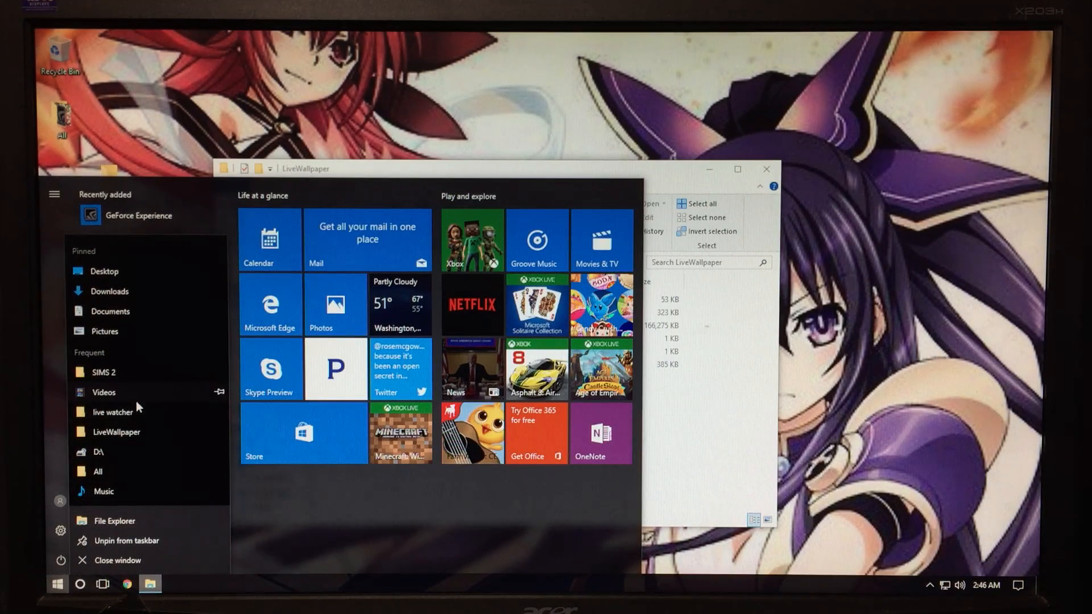
{"action": "mouse_move", "coordinate": [125, 311]}
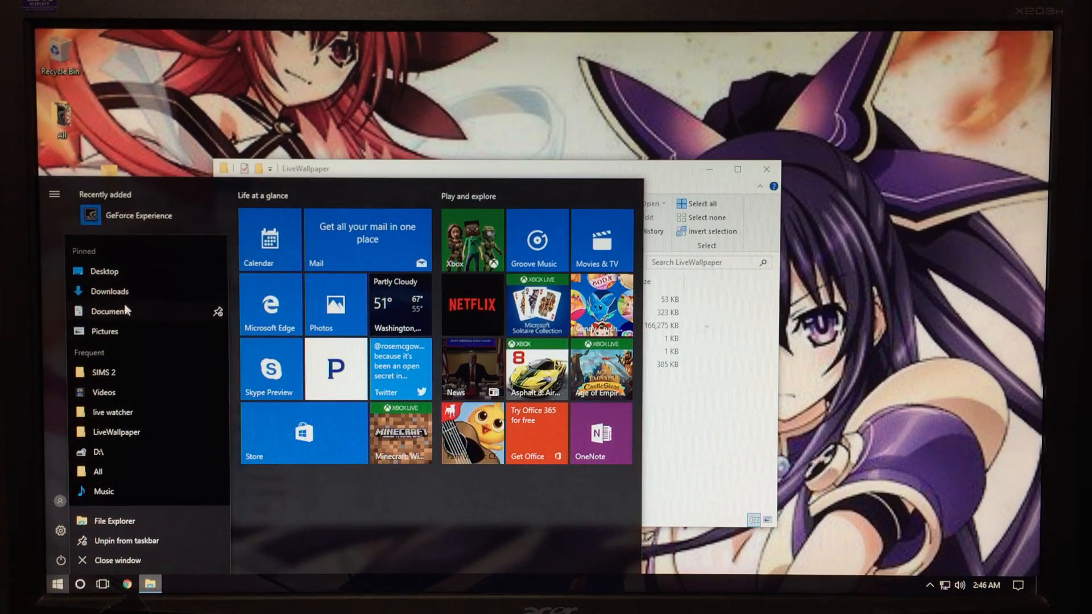
{"action": "left_click", "coordinate": [109, 310]}
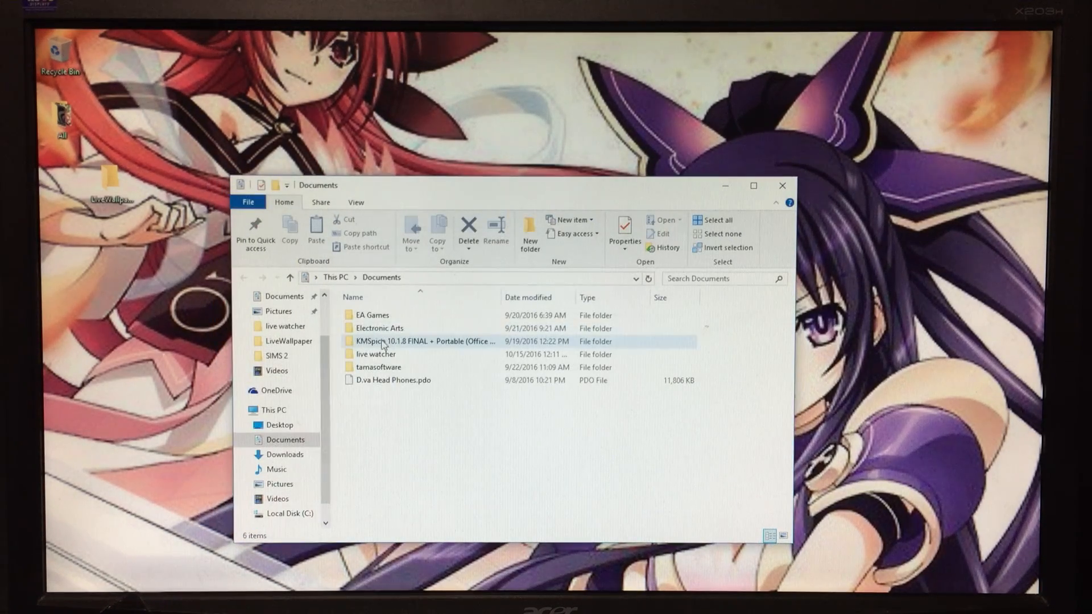
{"action": "left_click", "coordinate": [377, 355]}
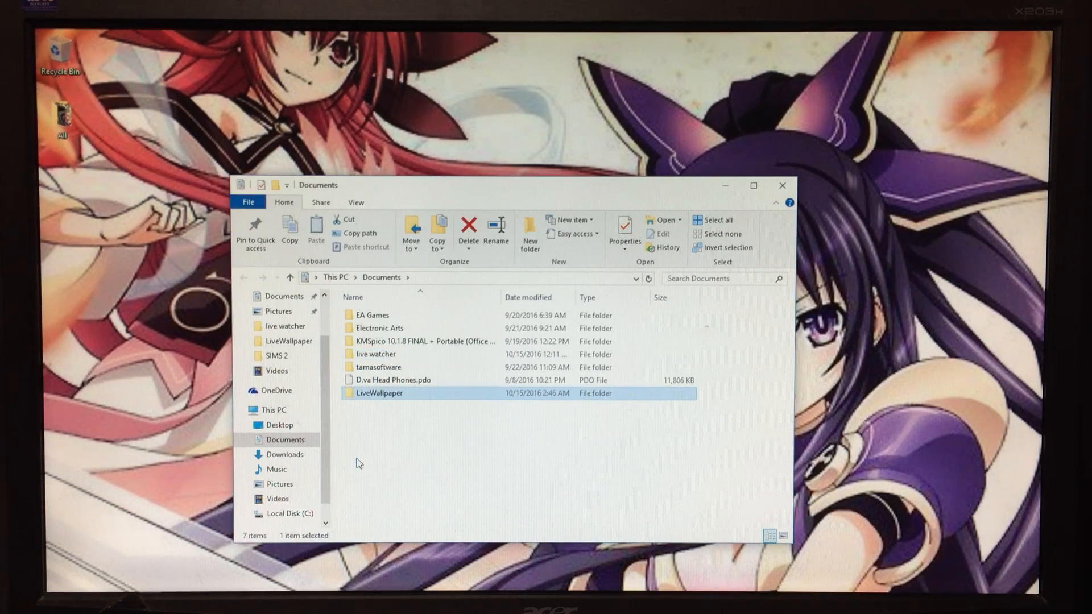
{"action": "mouse_move", "coordinate": [724, 185]}
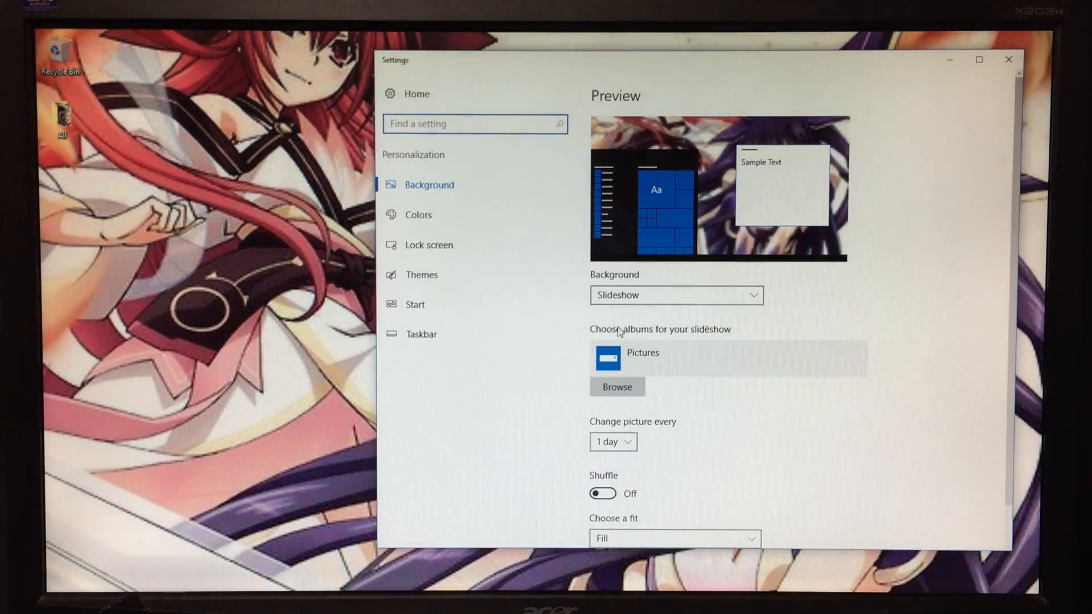
- Switch the background to Picture, back to Slideshow changing every 1 day, and close Settings
{"action": "left_click", "coordinate": [675, 295]}
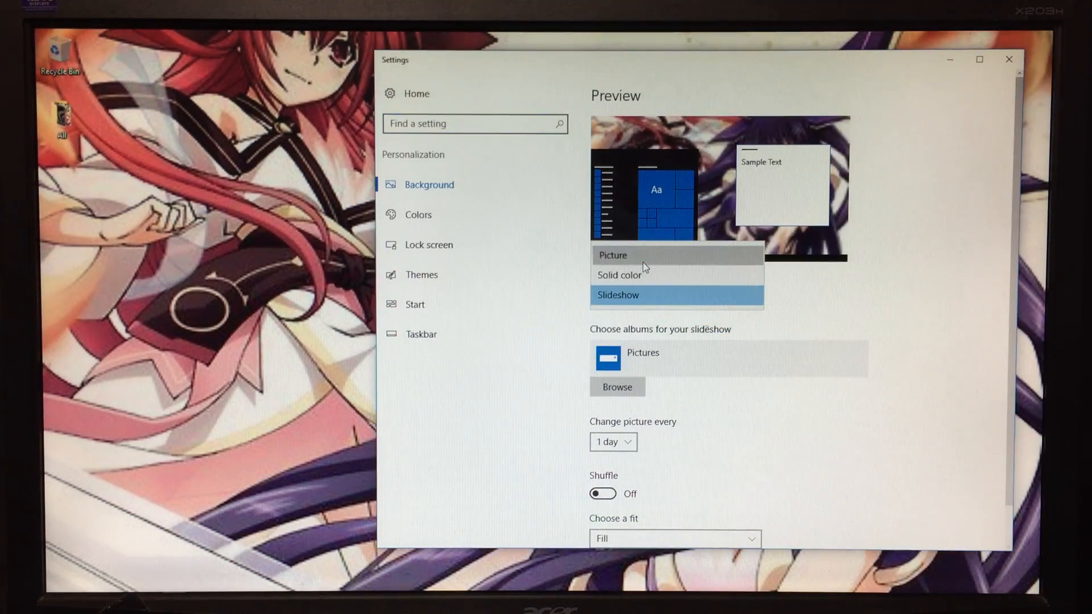
{"action": "left_click", "coordinate": [613, 255]}
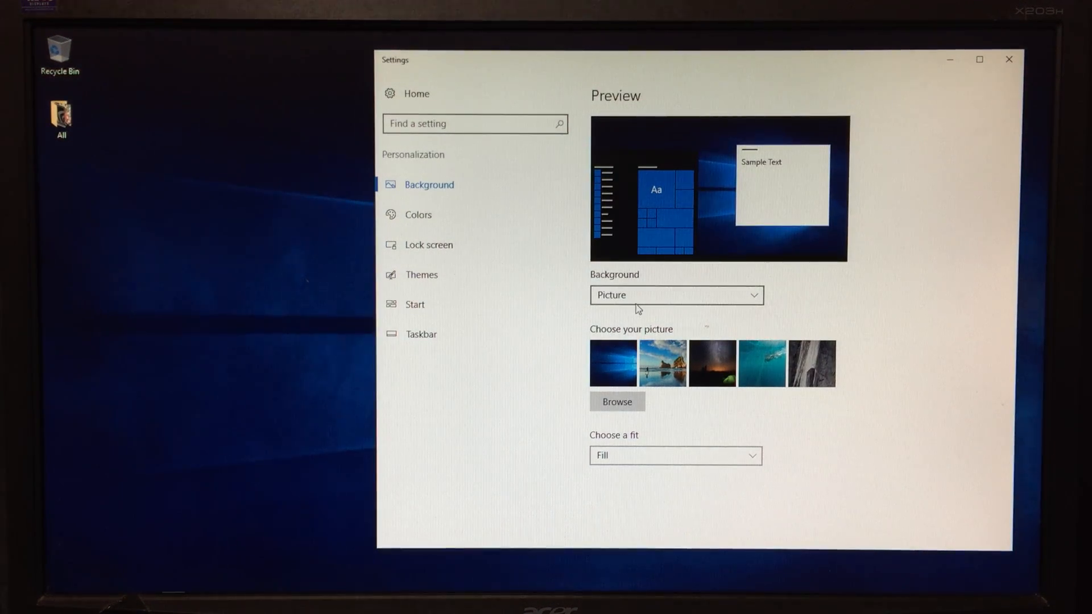
{"action": "left_click", "coordinate": [674, 295]}
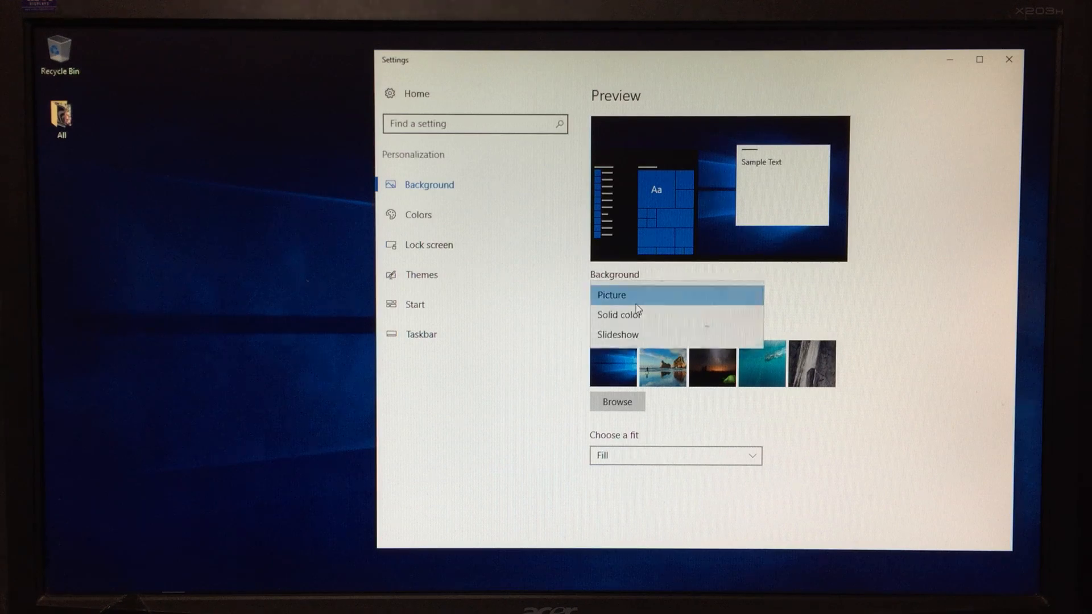
{"action": "left_click", "coordinate": [616, 334]}
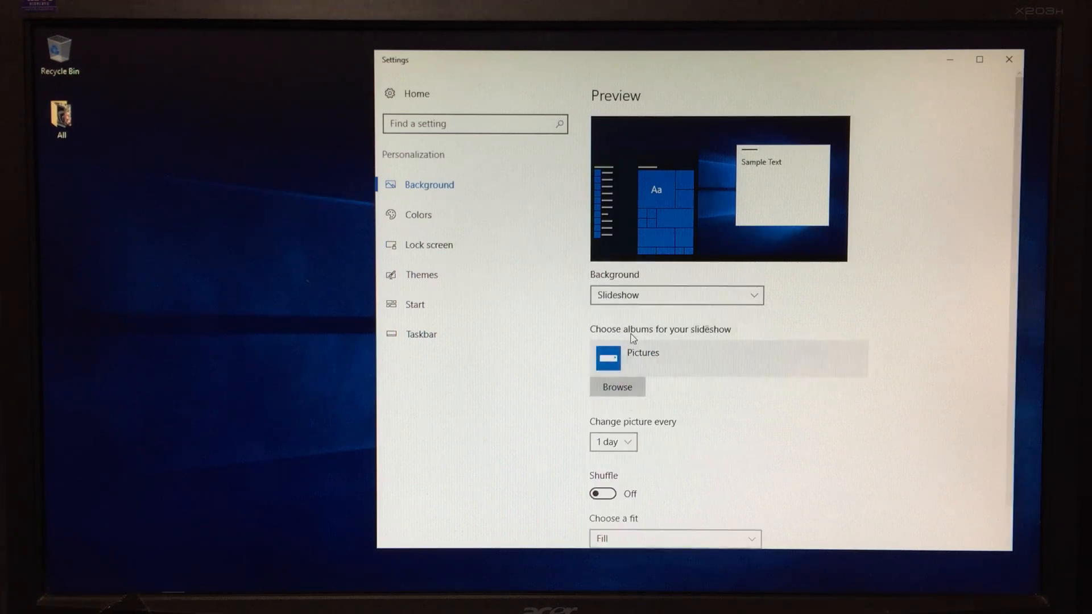
{"action": "left_click", "coordinate": [612, 441]}
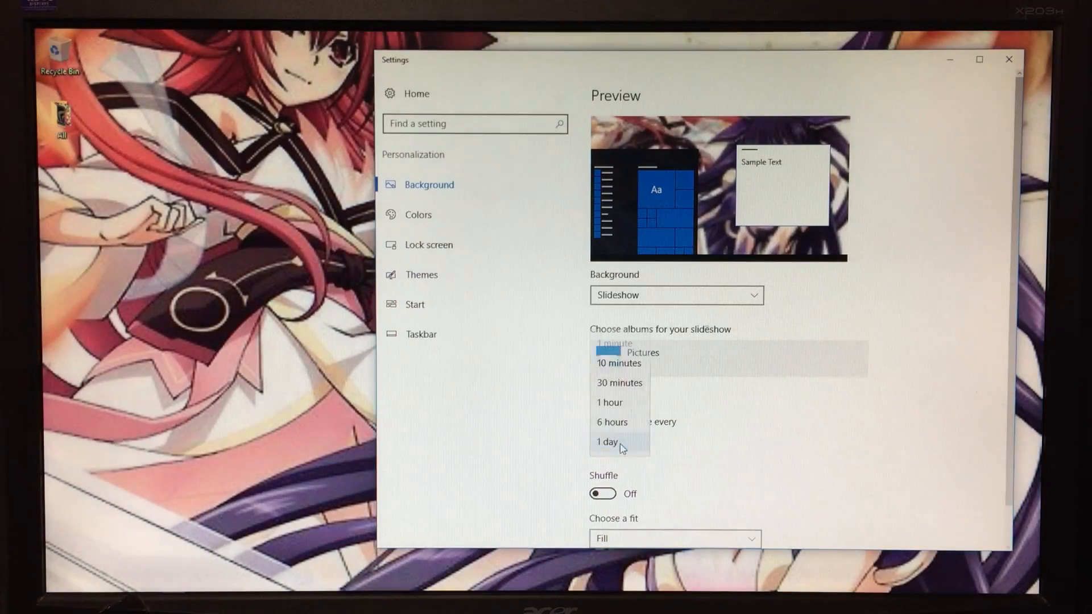
{"action": "left_click", "coordinate": [606, 441]}
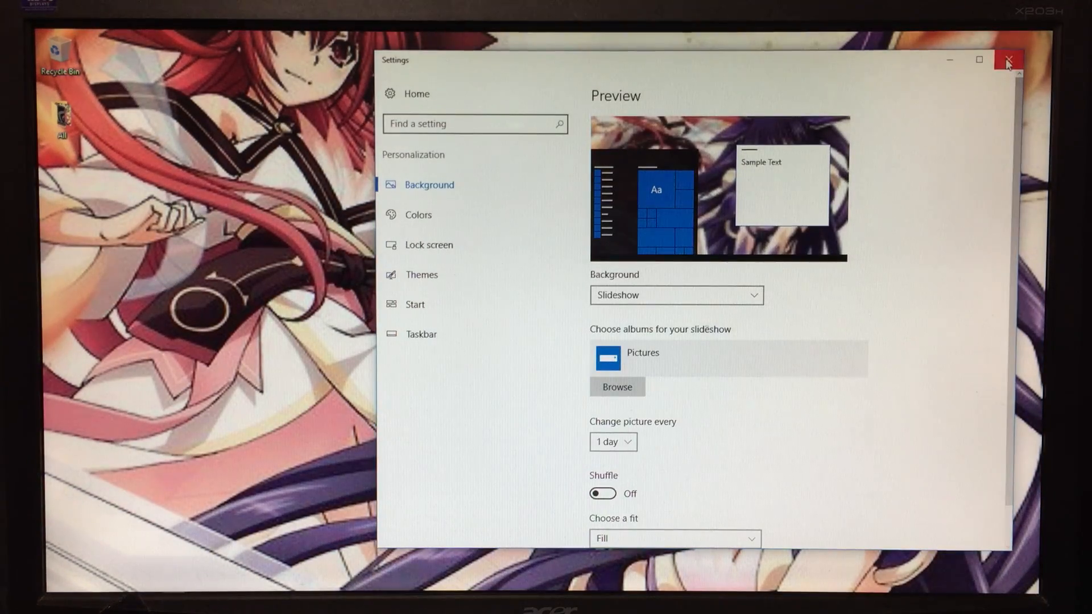
{"action": "left_click", "coordinate": [1006, 61]}
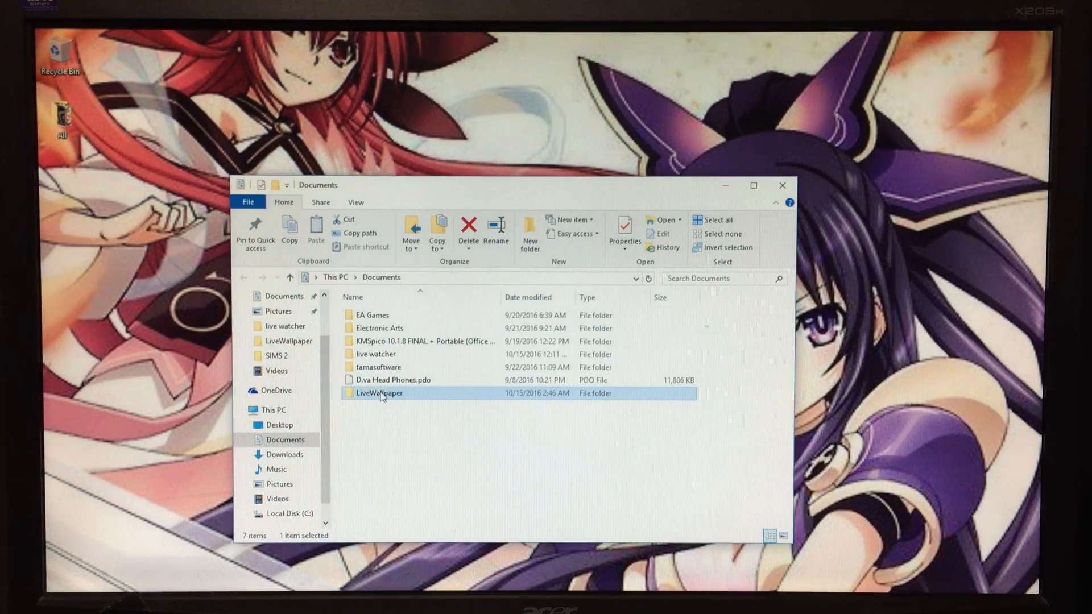
- Run VideoPaper.exe from the LiveWallpaper folder in Documents
{"action": "double_click", "coordinate": [378, 393]}
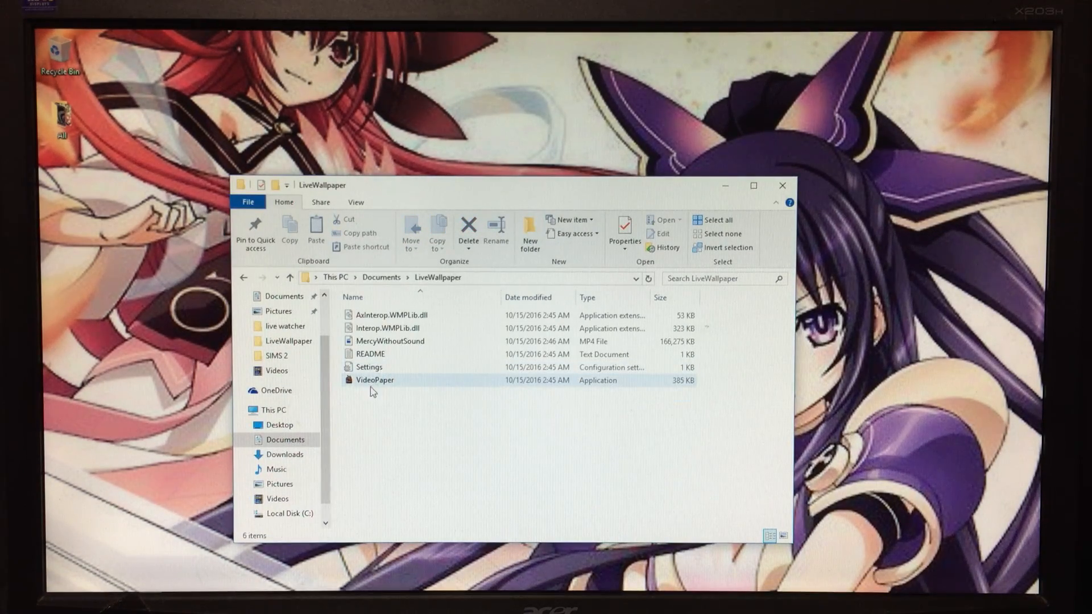
{"action": "left_click", "coordinate": [374, 379]}
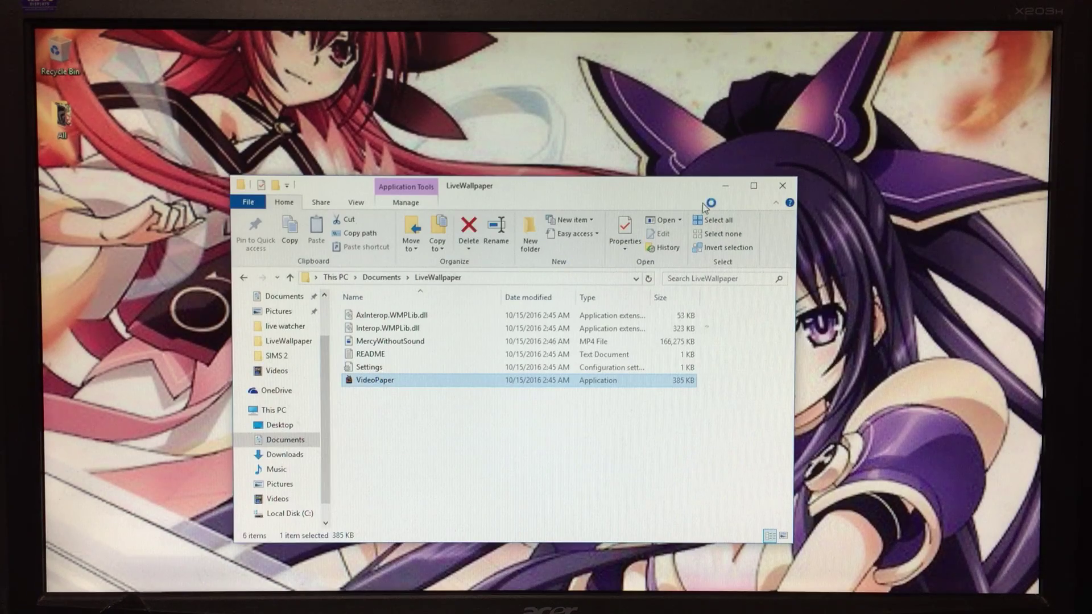
{"action": "double_click", "coordinate": [374, 380]}
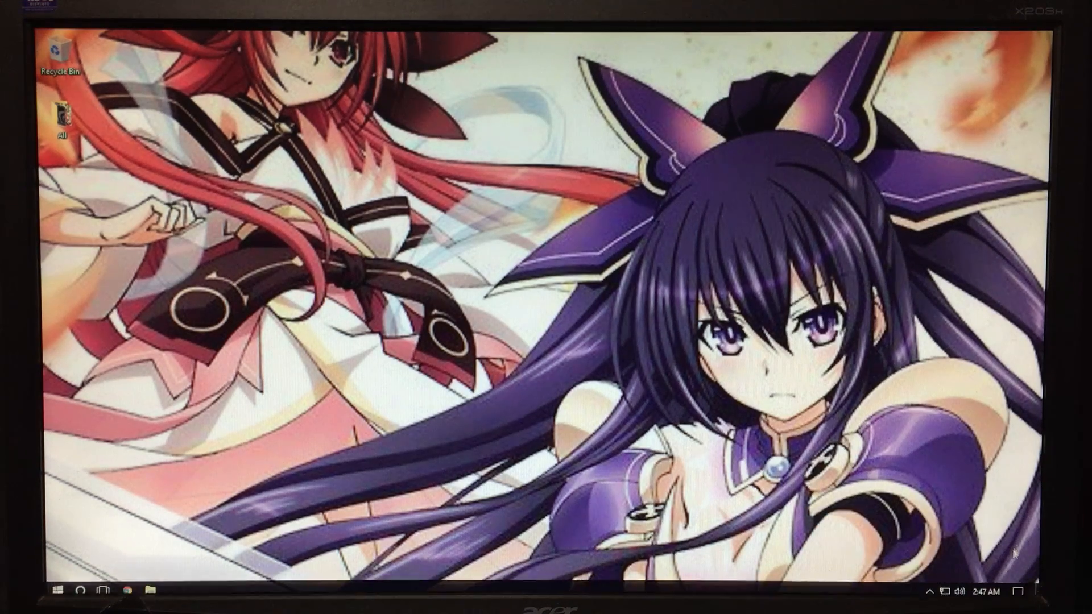
- In VideoPaper settings, uncheck Display notifications and create a video panel named Panel
{"action": "right_click", "coordinate": [958, 538]}
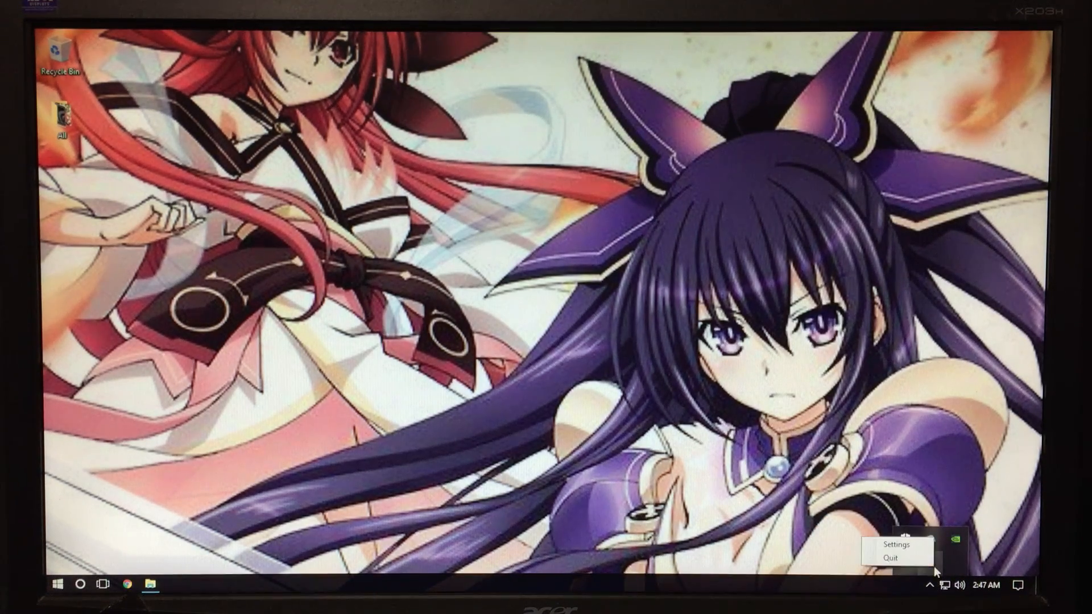
{"action": "left_click", "coordinate": [896, 544]}
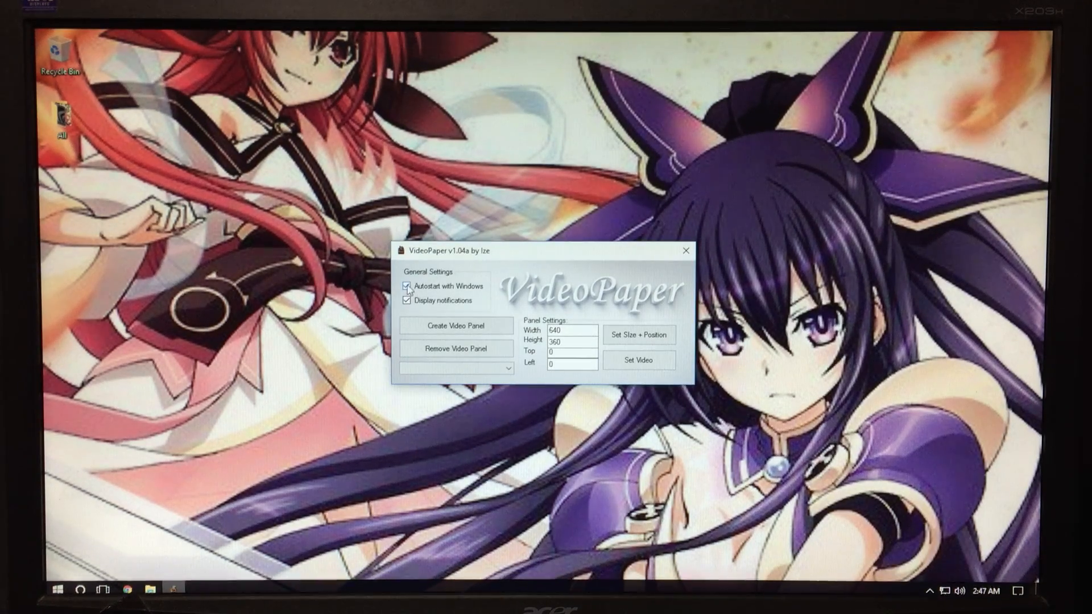
{"action": "left_click", "coordinate": [407, 300]}
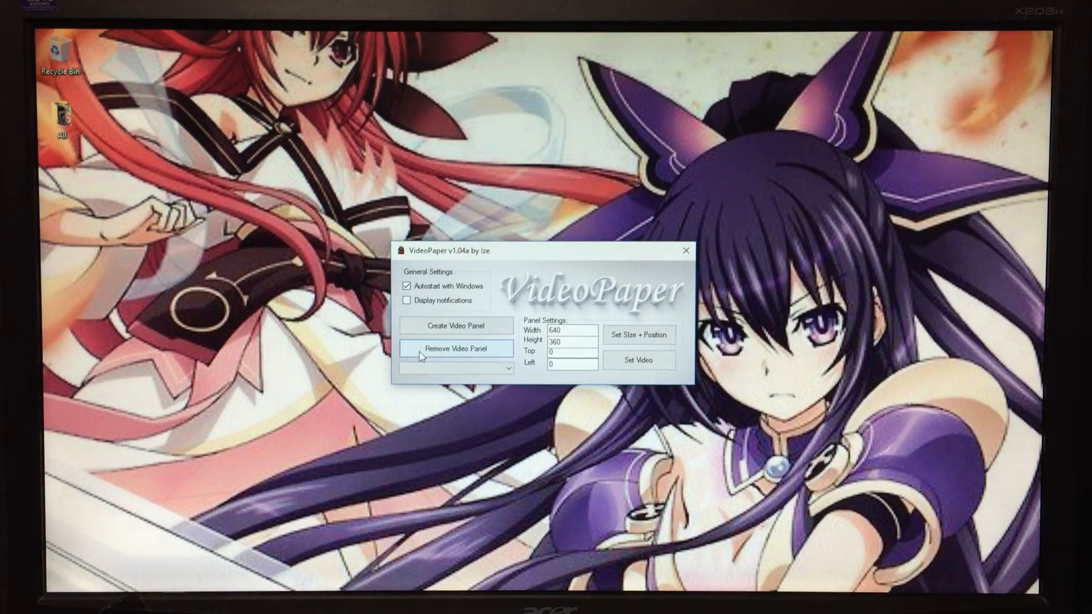
{"action": "left_click", "coordinate": [455, 325]}
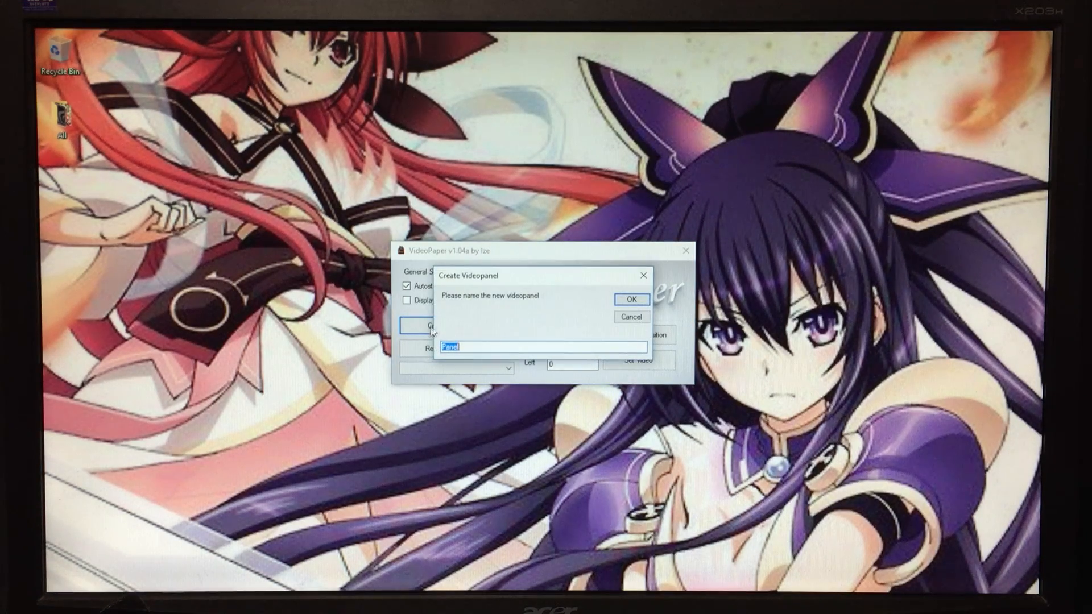
{"action": "mouse_move", "coordinate": [554, 324]}
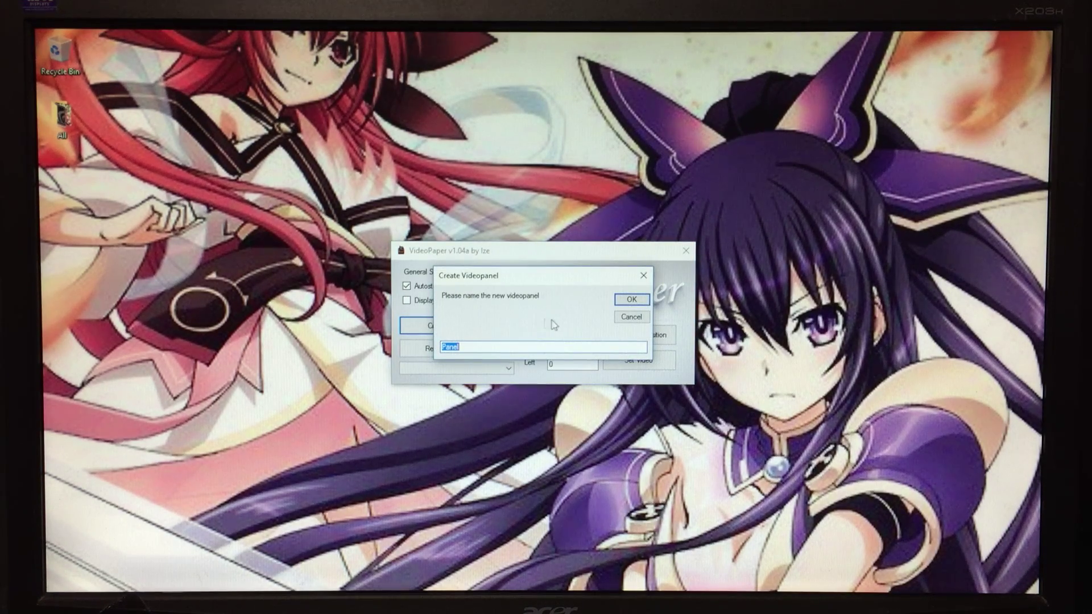
{"action": "left_click", "coordinate": [629, 299]}
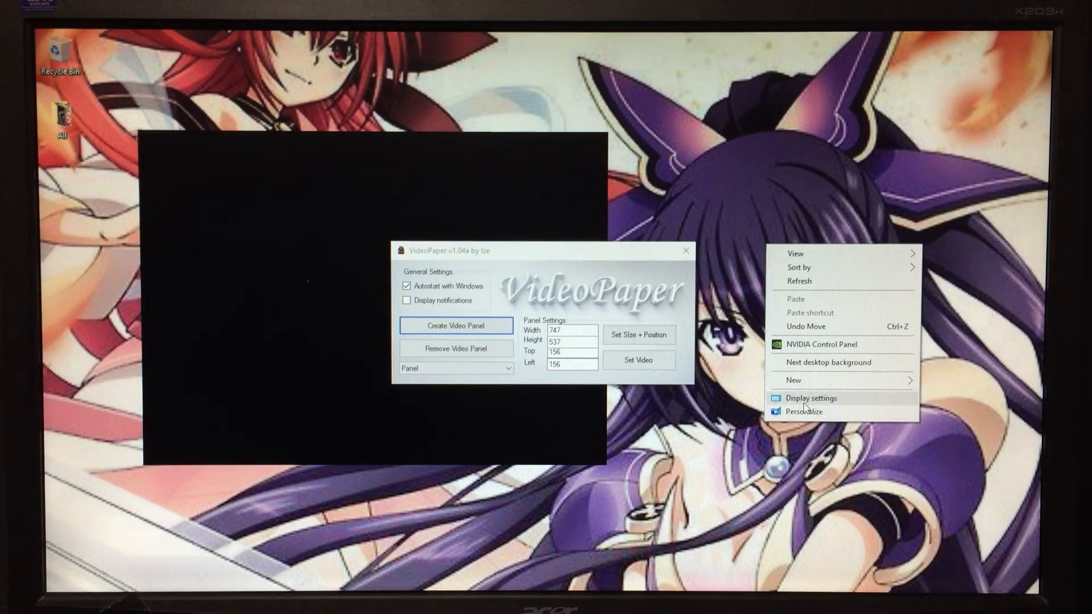
- Reach Advanced display settings showing the 1600 × 900 (Recommended) resolution
{"action": "left_click", "coordinate": [810, 398]}
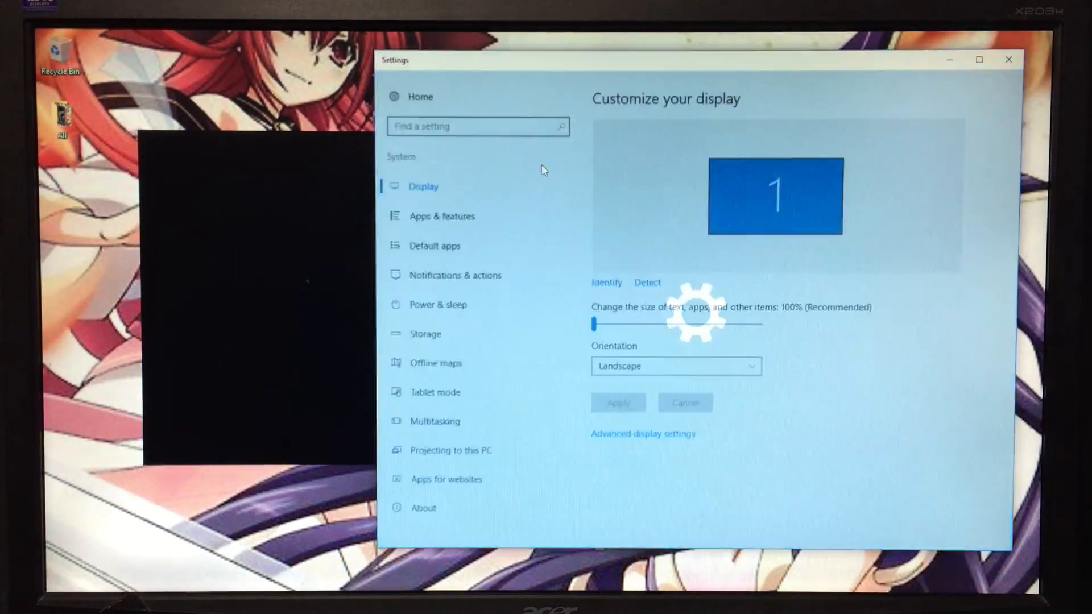
{"action": "left_click", "coordinate": [641, 433]}
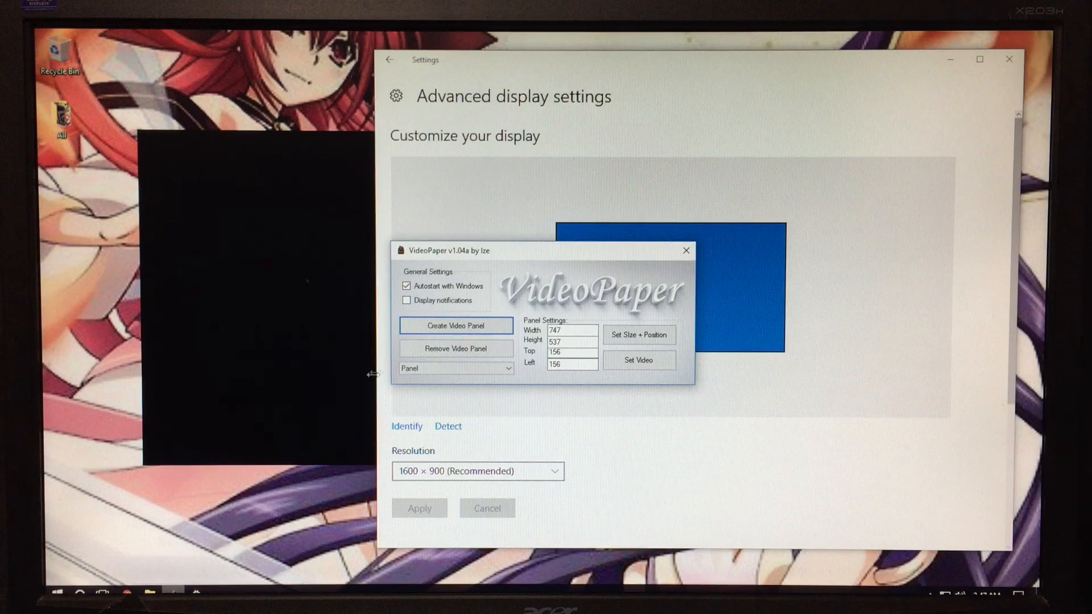
- Set the panel width to 1600 and top offset to 0 in Panel Settings
{"action": "triple_click", "coordinate": [571, 330]}
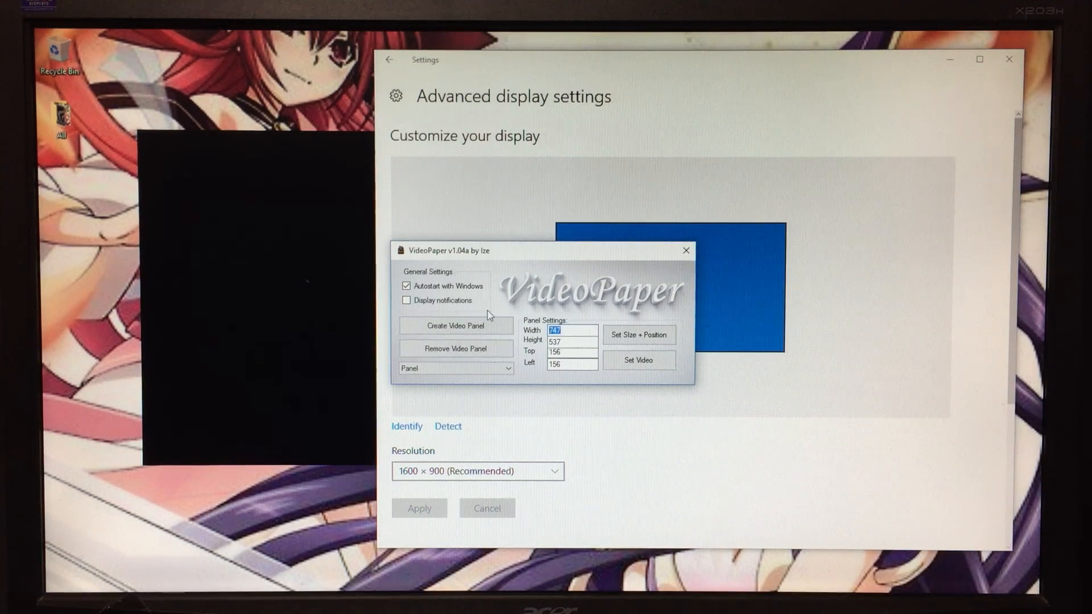
{"action": "type", "text": "1600"}
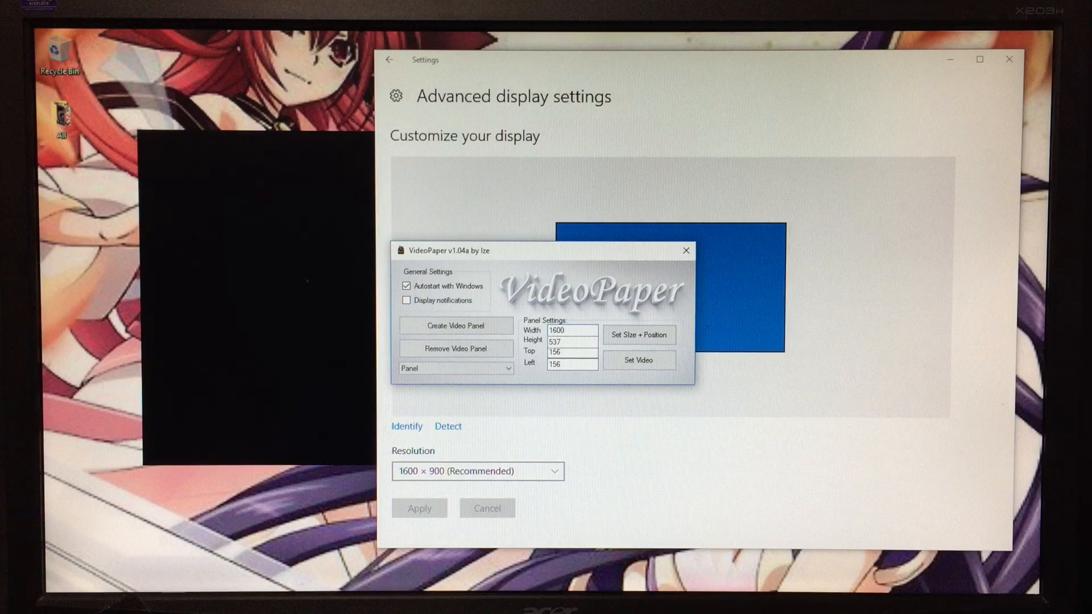
{"action": "triple_click", "coordinate": [571, 341]}
{"action": "type", "text": "90"}
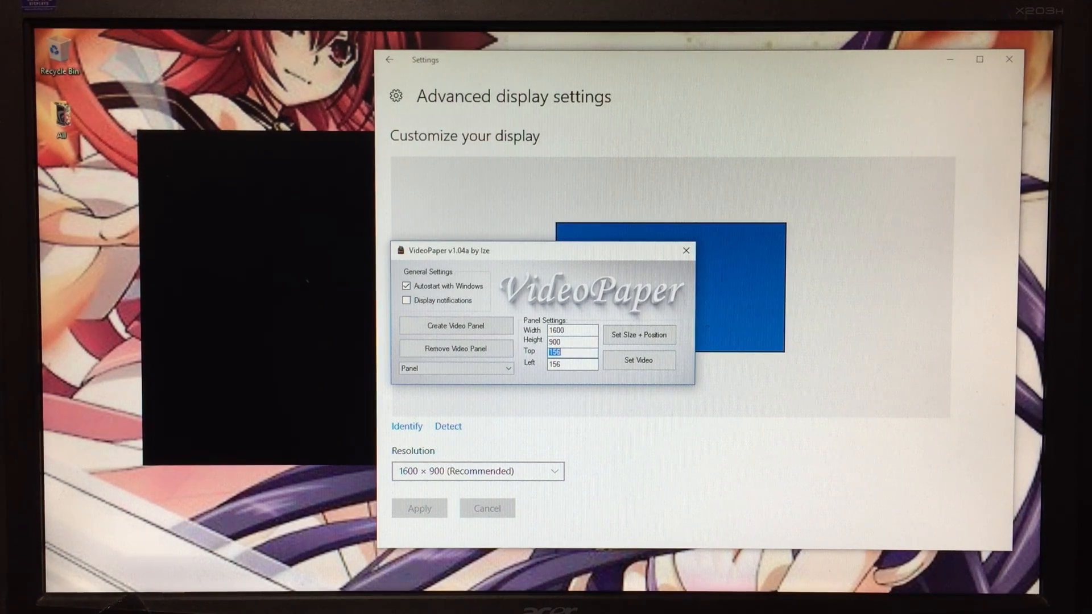
{"action": "type", "text": "0"}
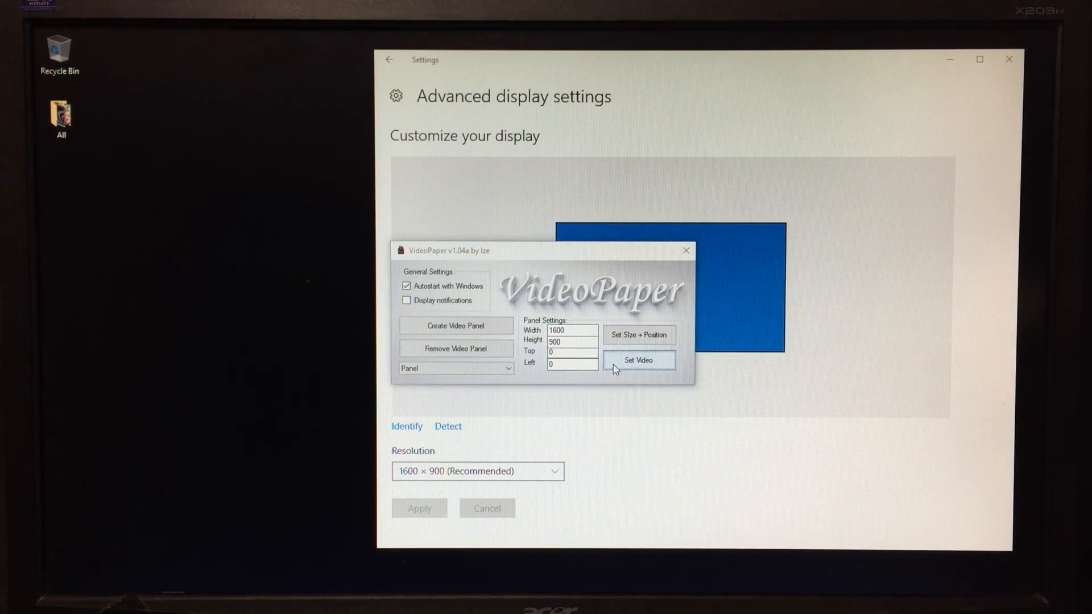
- Load MercyWithoutSound as the panel video so it plays across the desktop
{"action": "left_click", "coordinate": [638, 360]}
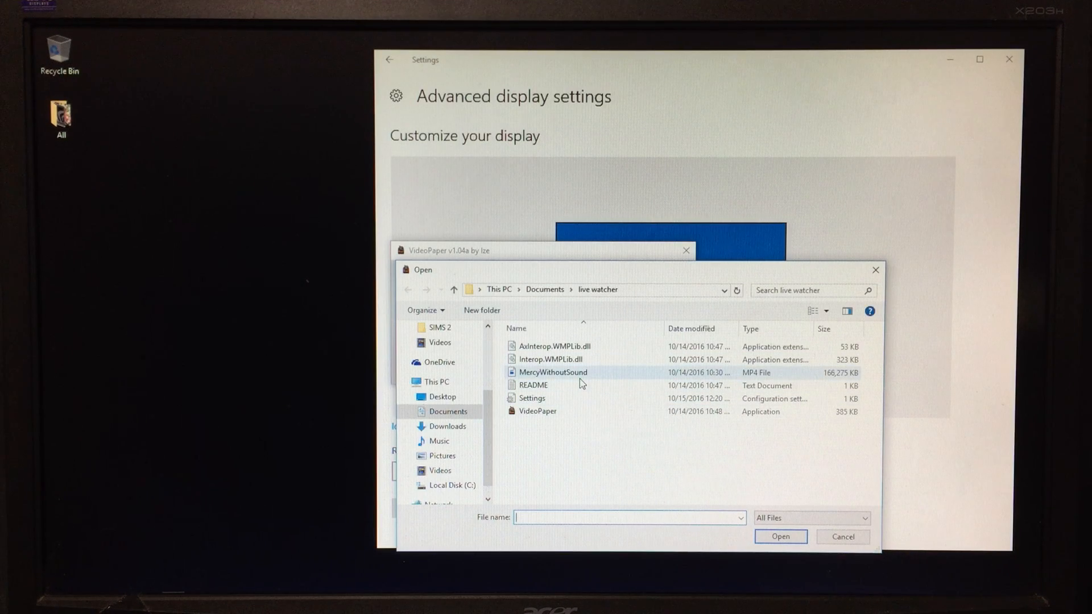
{"action": "left_click", "coordinate": [551, 372]}
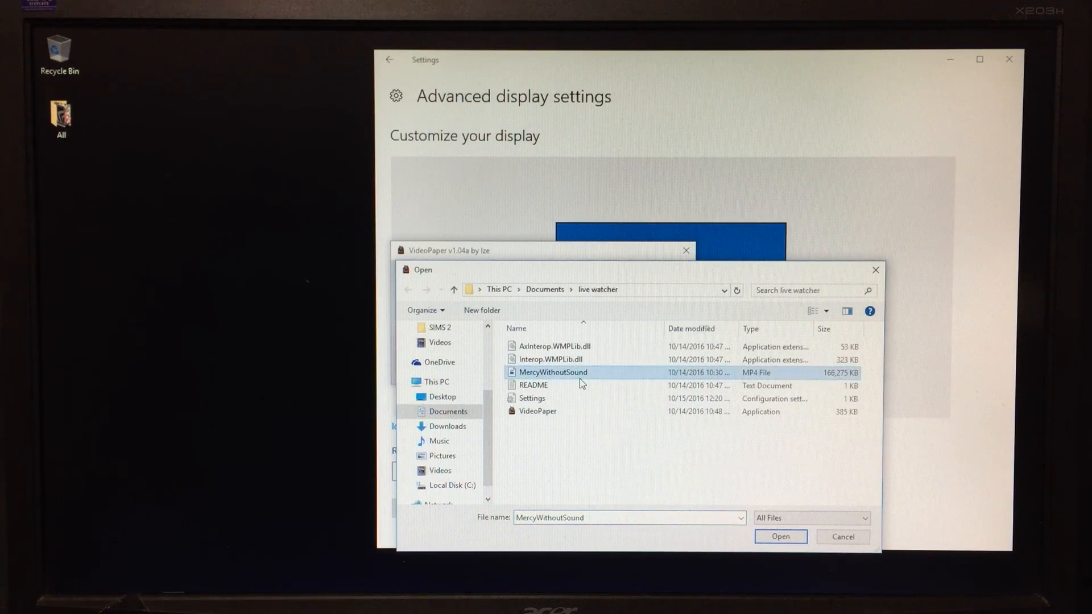
{"action": "left_click", "coordinate": [779, 535]}
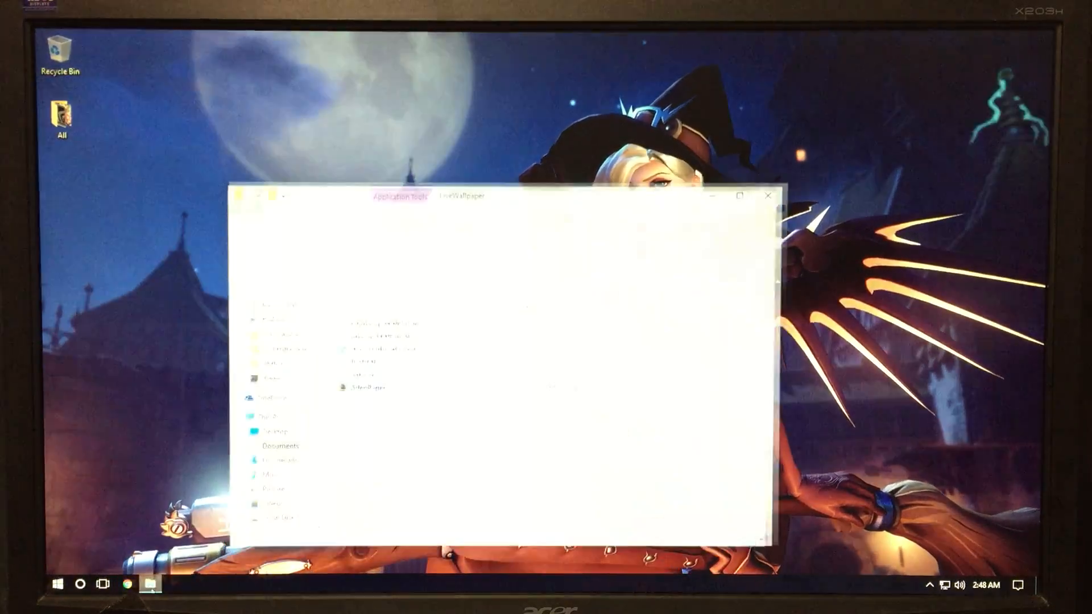
- Close the last File Explorer window to reveal the Mercy video wallpaper
{"action": "left_click", "coordinate": [768, 196]}
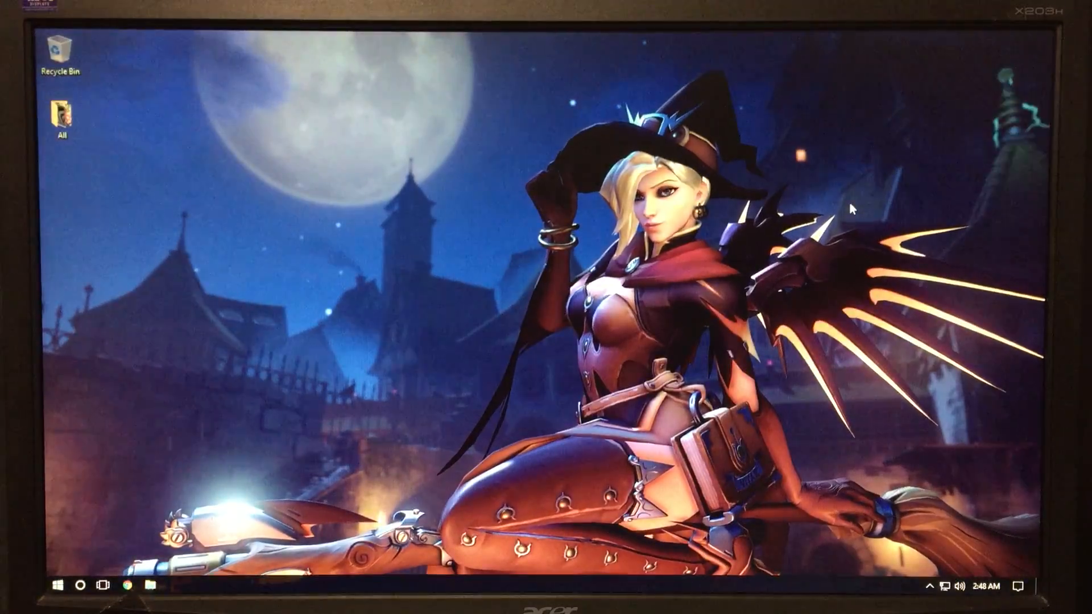